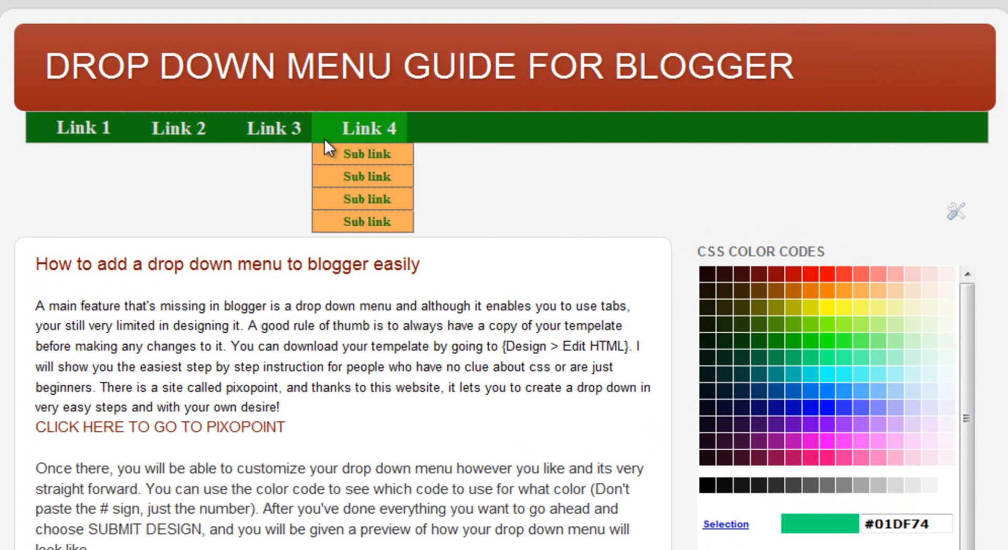
mouse_move(187, 237)
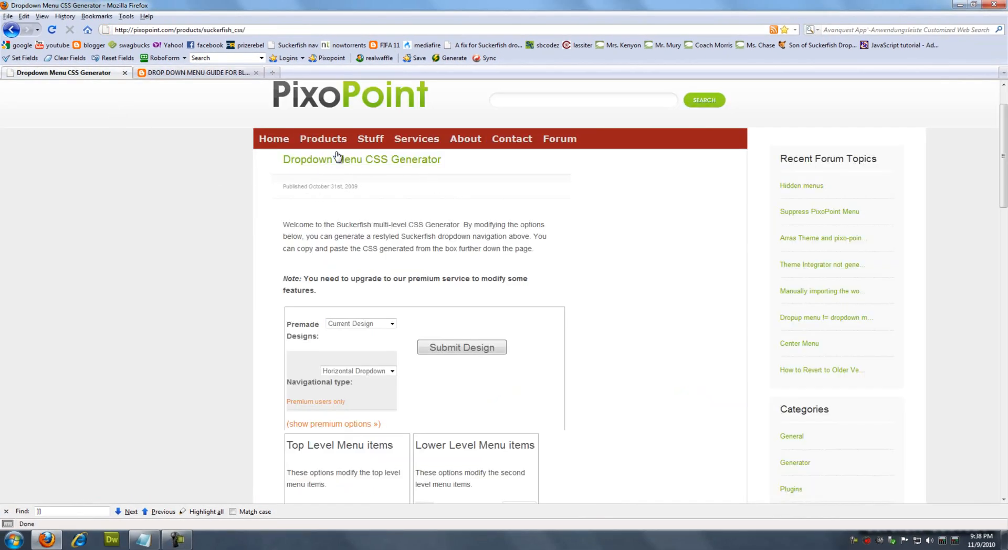
Set the Top Level Menu background colour to 0101DF, looking up the code in the blog guide.
scroll(down, 3)
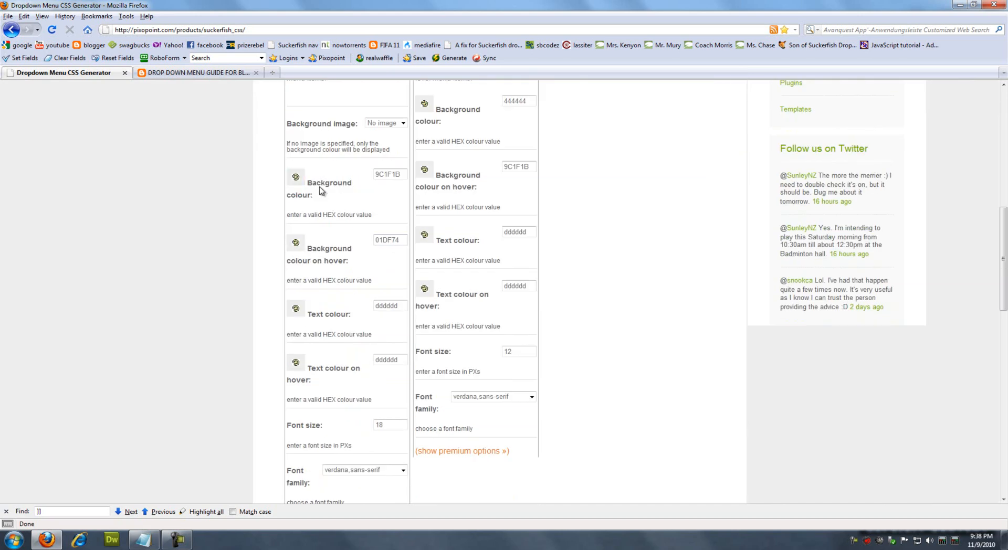
scroll(down, 3)
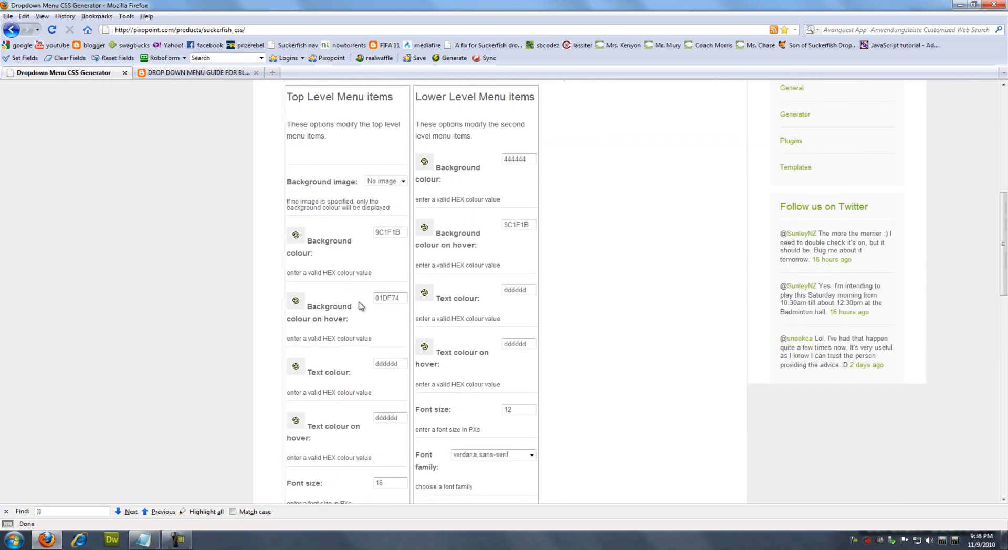
mouse_move(327, 249)
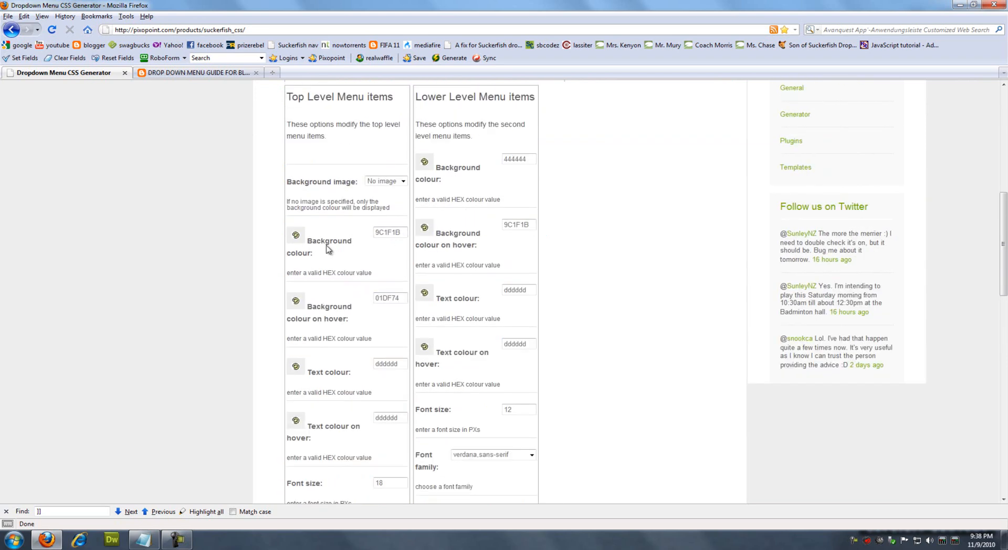
triple_click(390, 232)
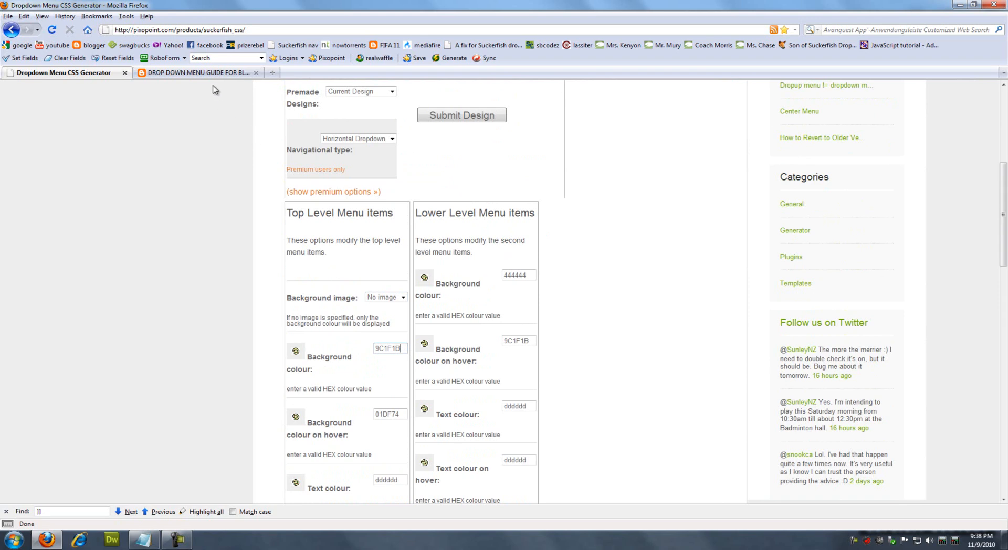
click(196, 72)
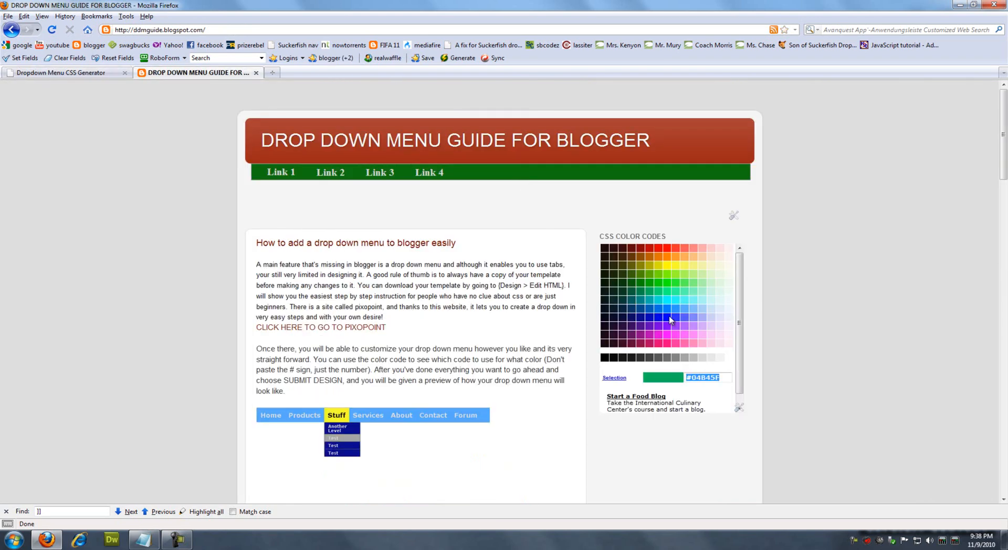
click(668, 320)
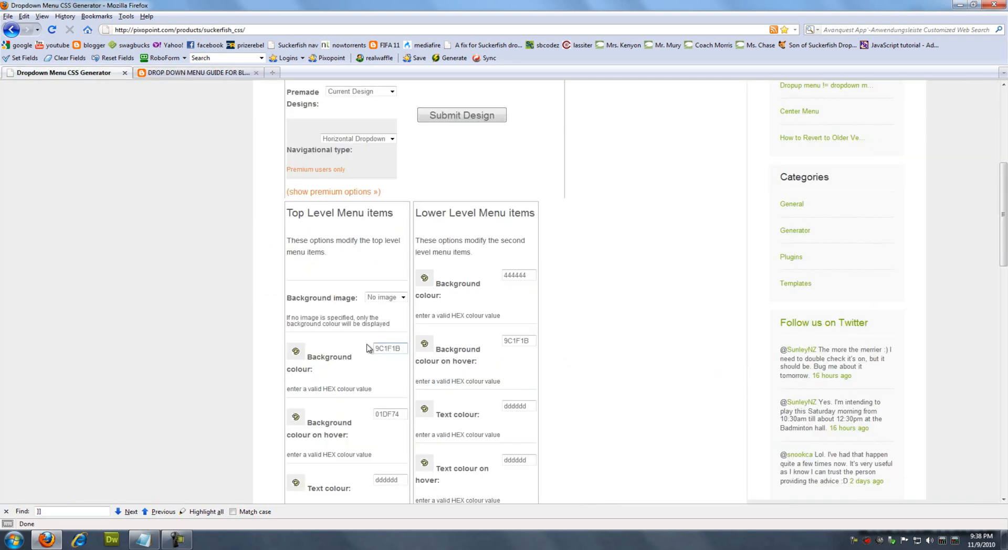
text(0101DF)
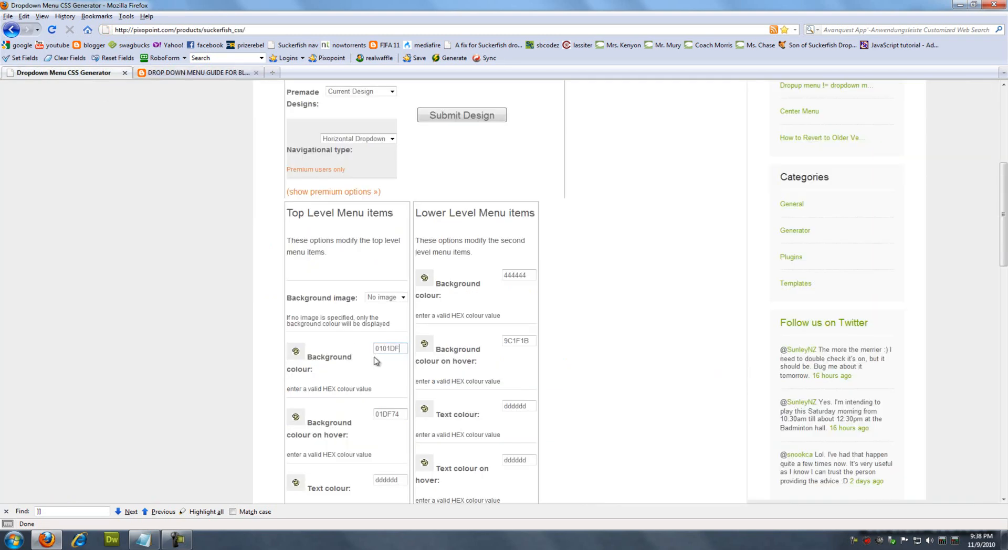
Set the top-level background colour on hover to 2E9AFE.
scroll(down, 3)
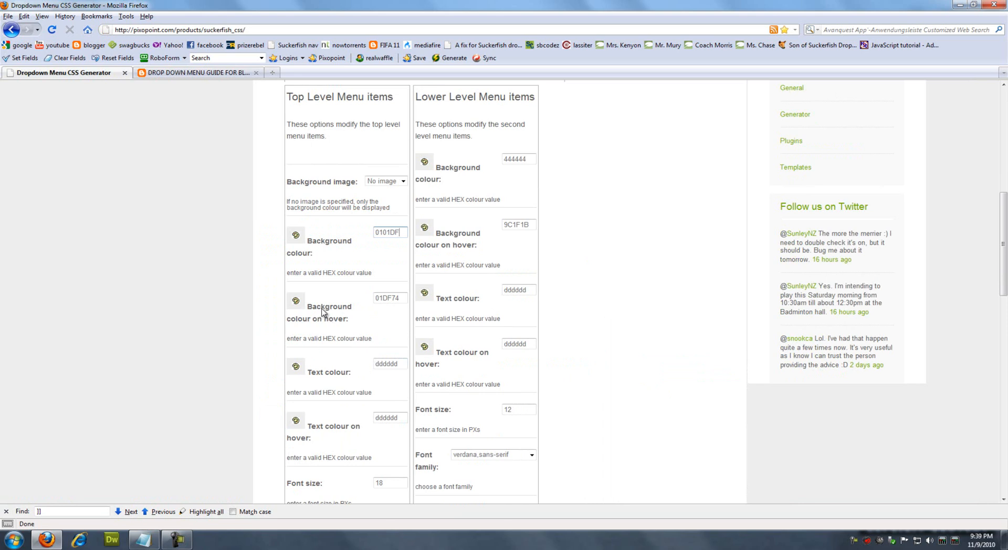
click(196, 72)
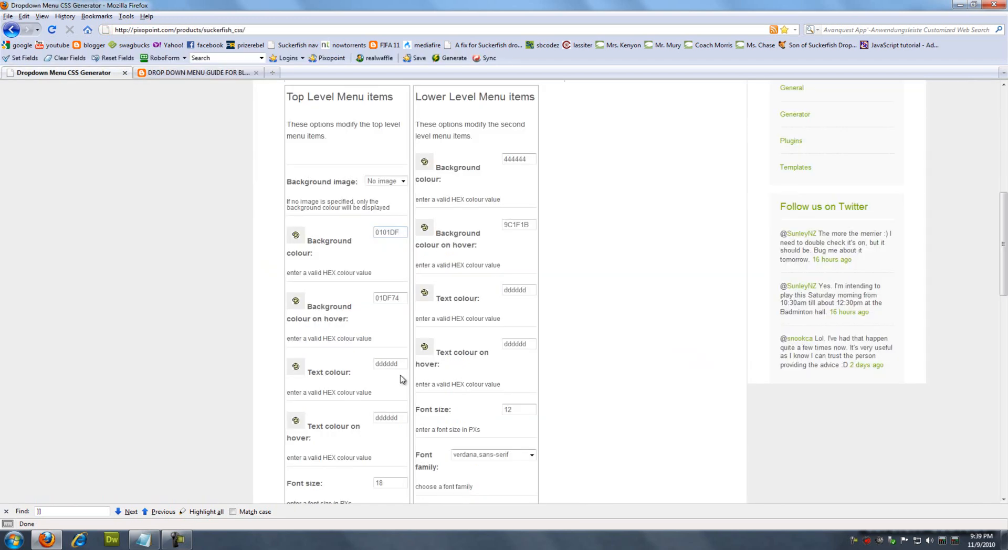
text(2E9AFE)
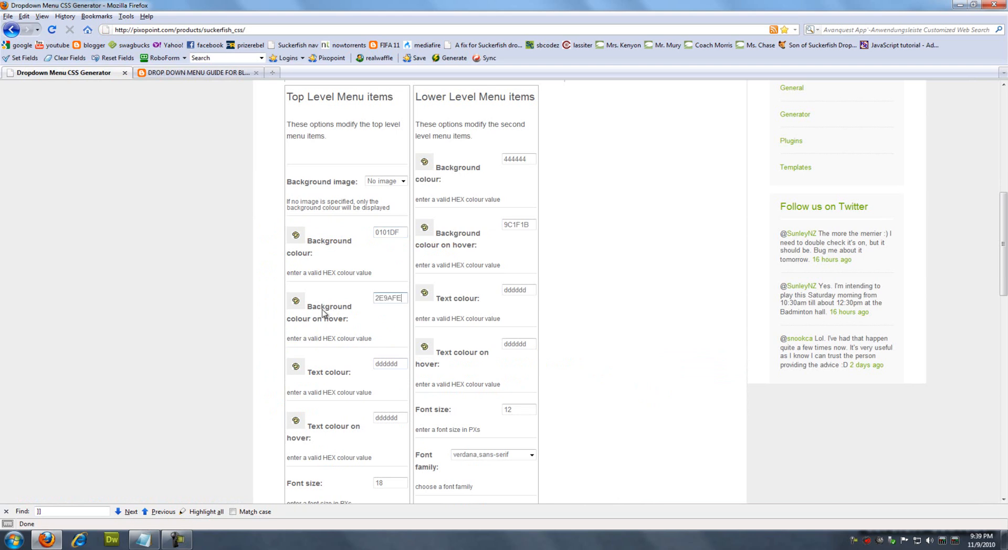
scroll(down, 3)
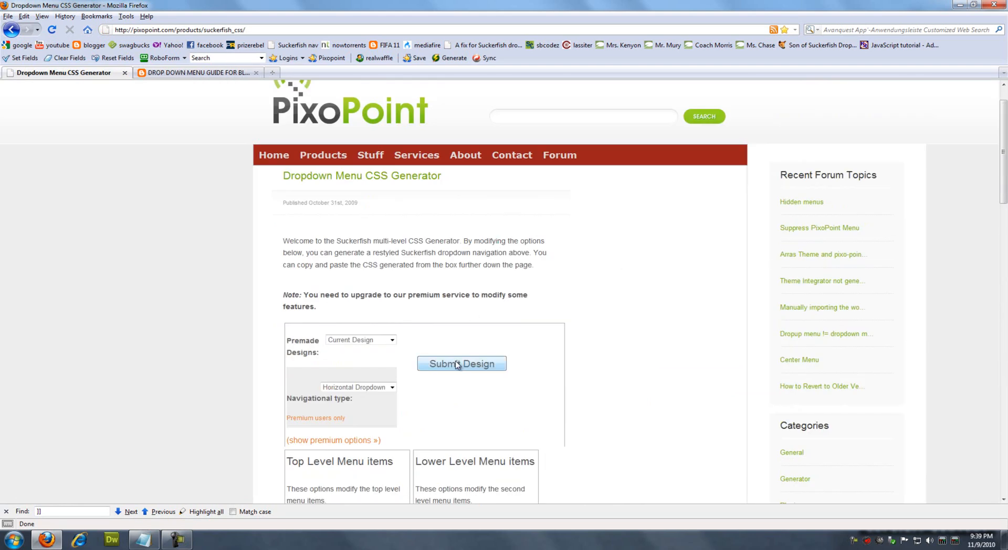
Submit the design and preview the blue menu bar with its dropdown under Products.
scroll(up, 3)
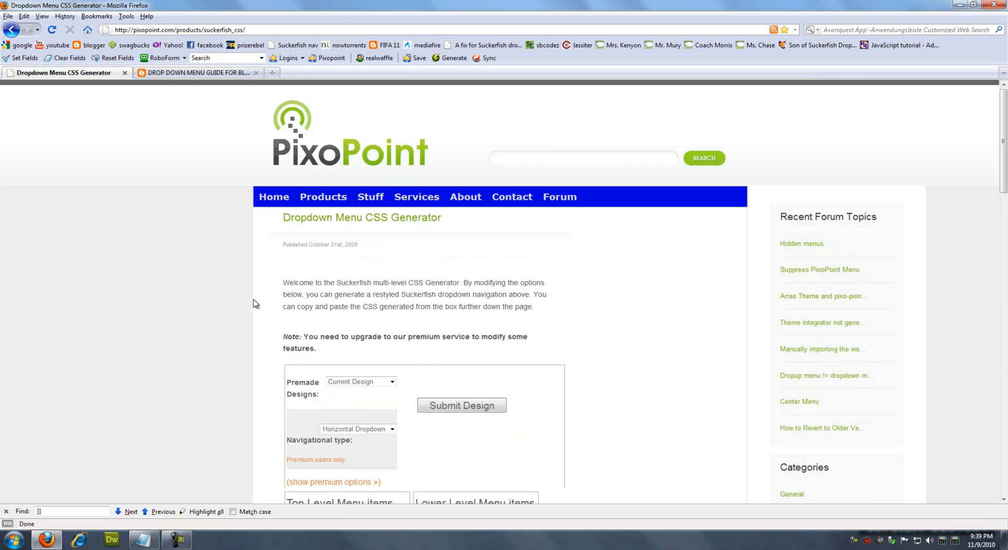
mouse_move(323, 197)
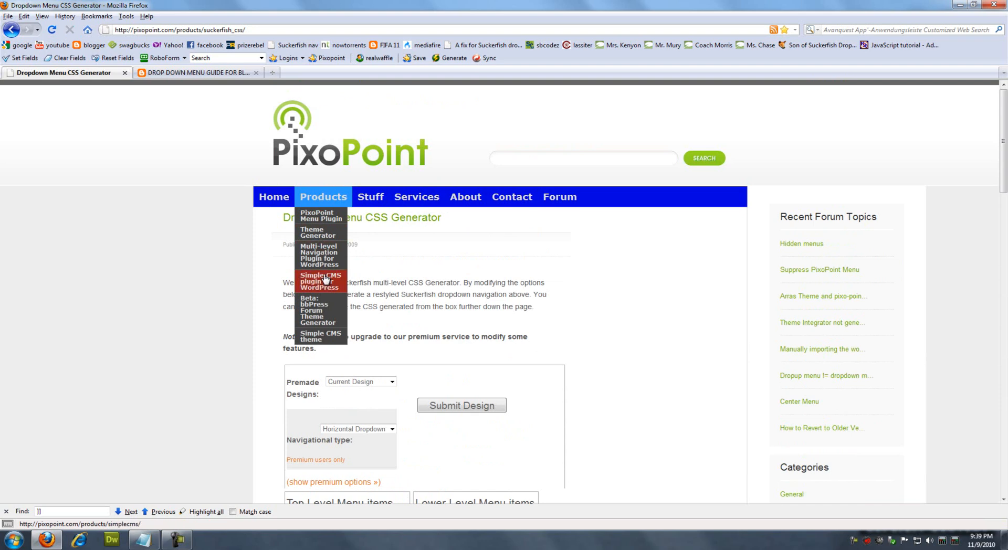
scroll(down, 3)
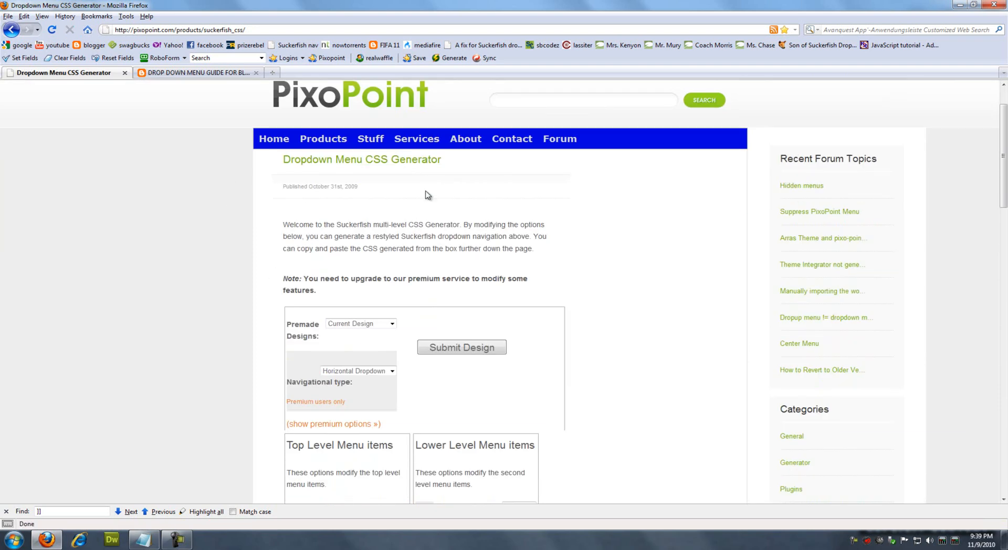
Copy the generated Suckerfish CSS code and go to the Blogger dashboard.
scroll(down, 3)
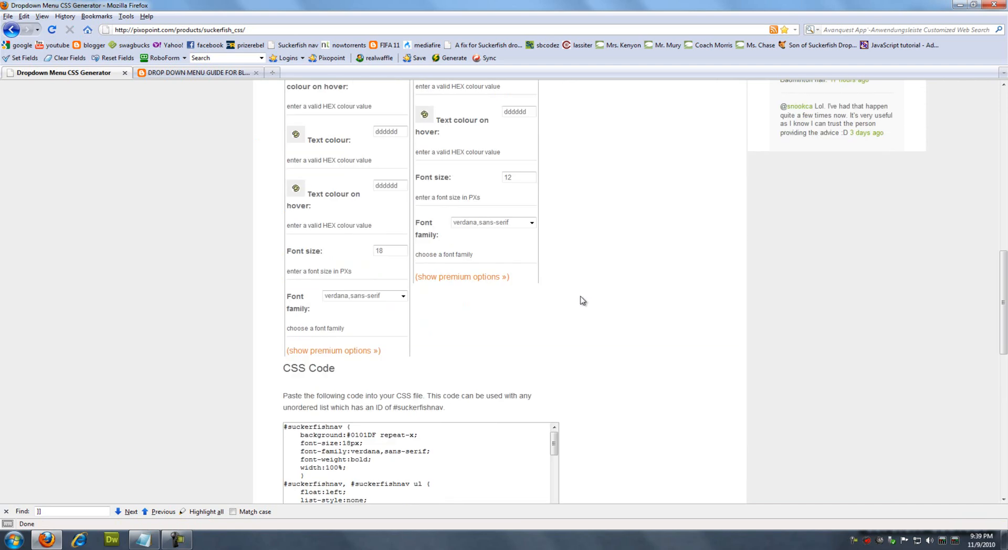
scroll(down, 3)
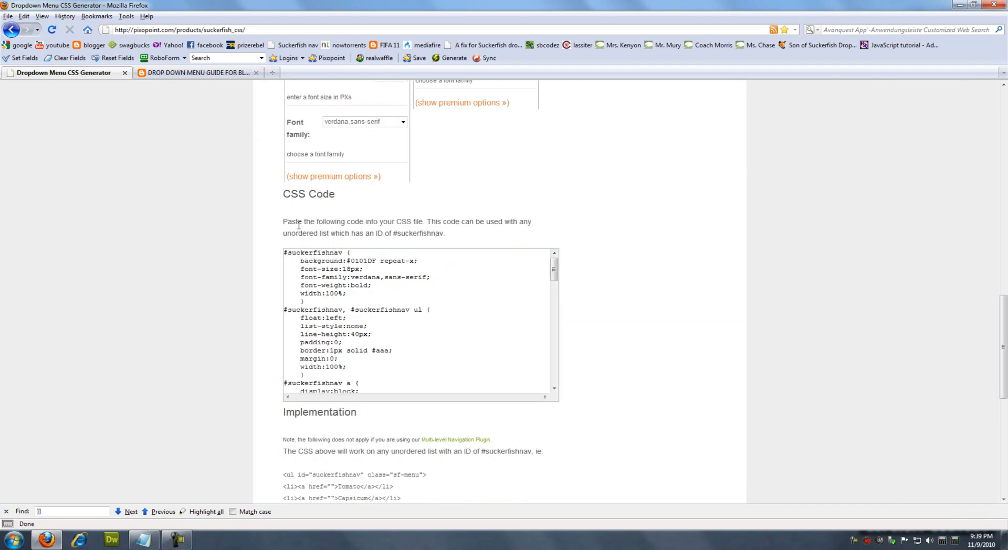
mouse_move(284, 262)
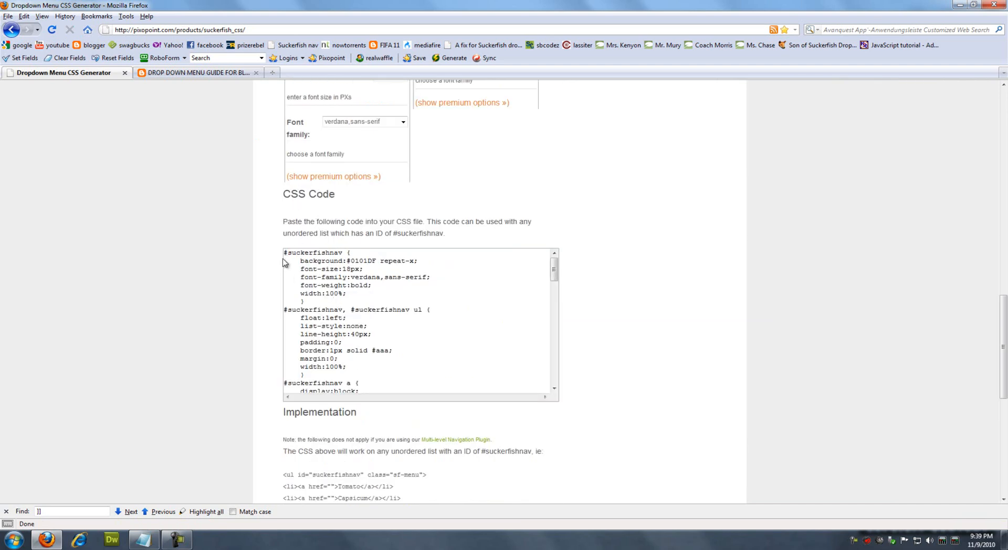
scroll(down, 3)
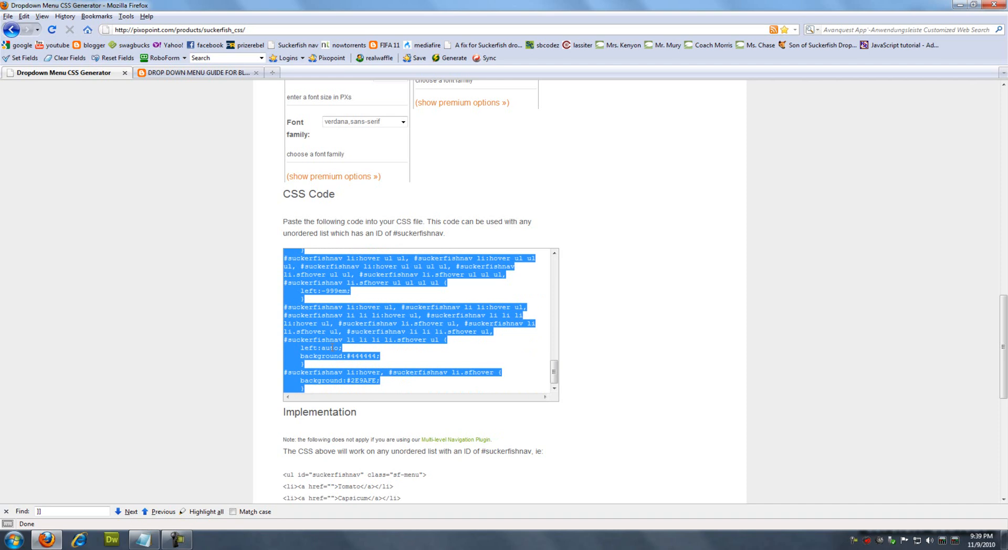
click(195, 72)
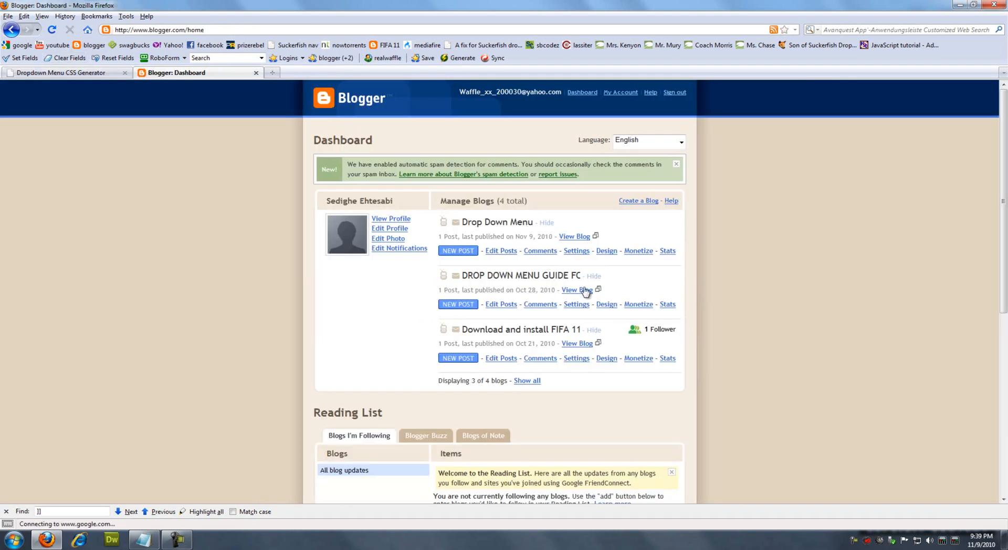
Paste the Suckerfish CSS into the Drop Down Menu template just before ]]></b:skin>.
click(605, 251)
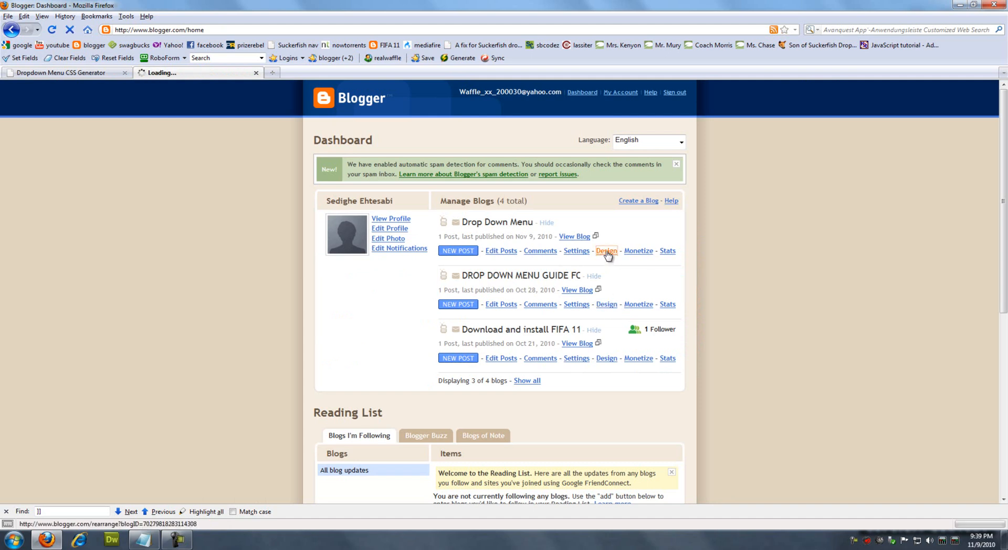
click(605, 250)
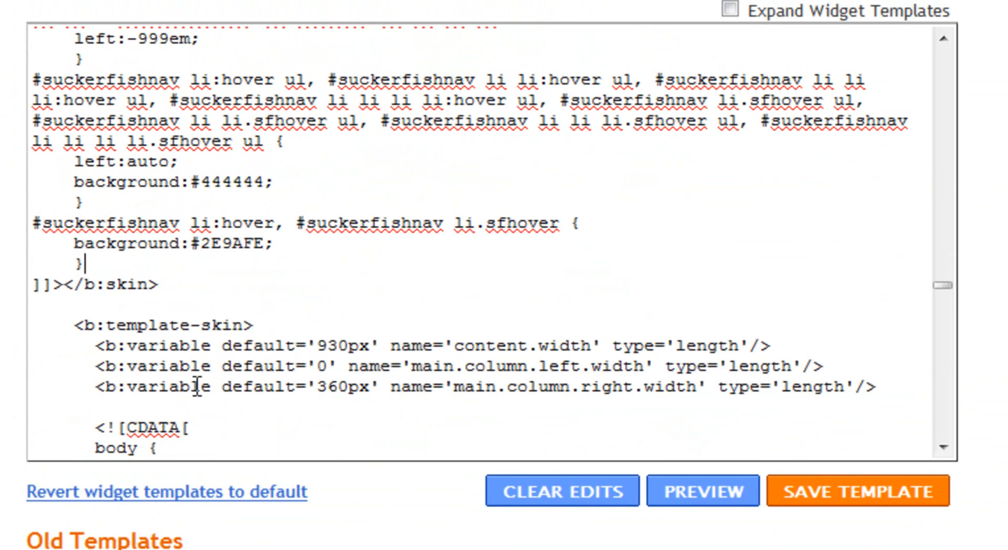
mouse_move(851, 492)
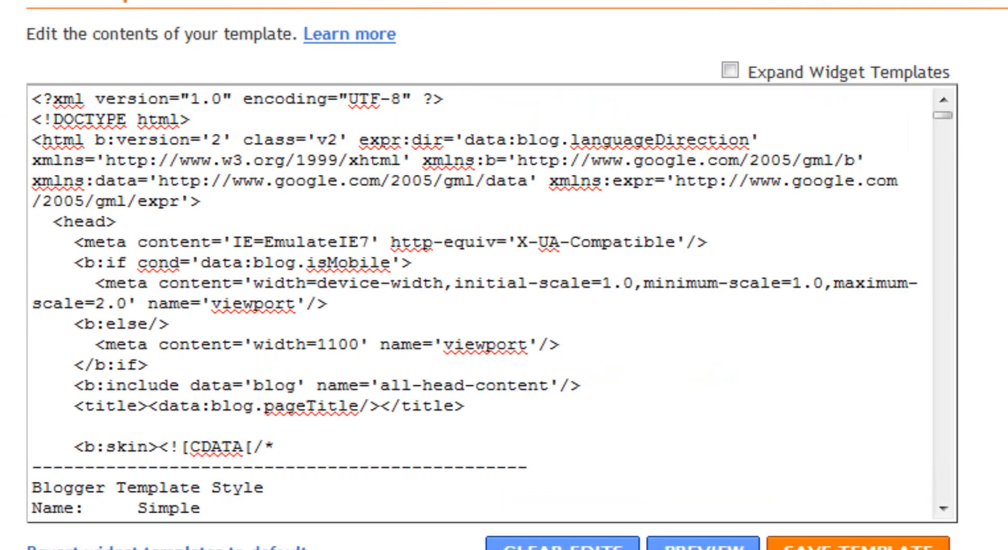
Place the CSS below the Tabs comment in the template and save it.
scroll(down, 3)
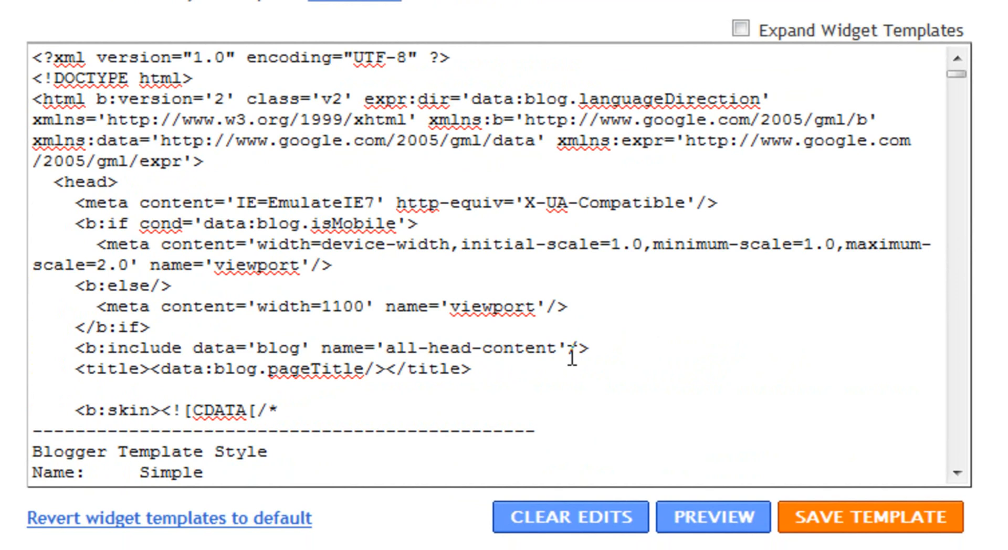
scroll(down, 3)
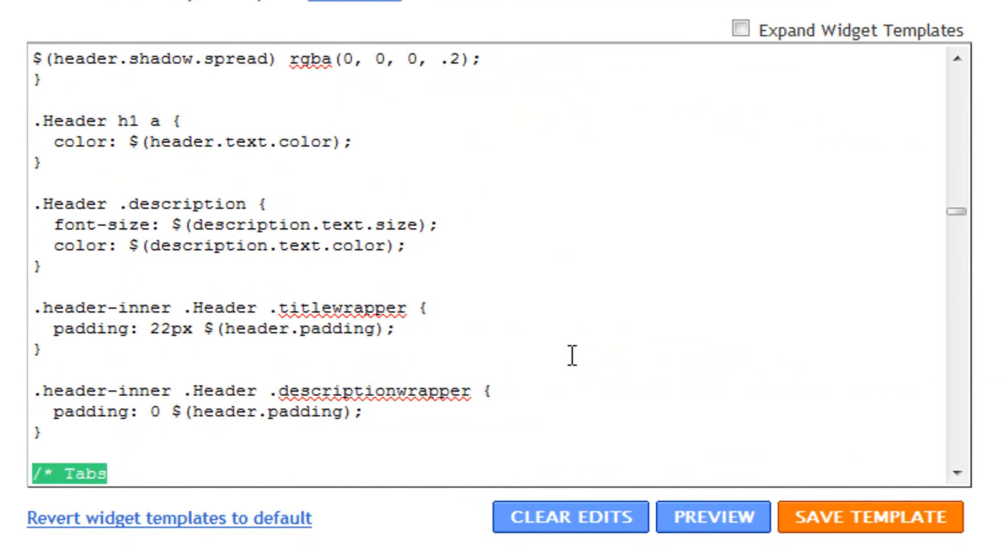
scroll(down, 3)
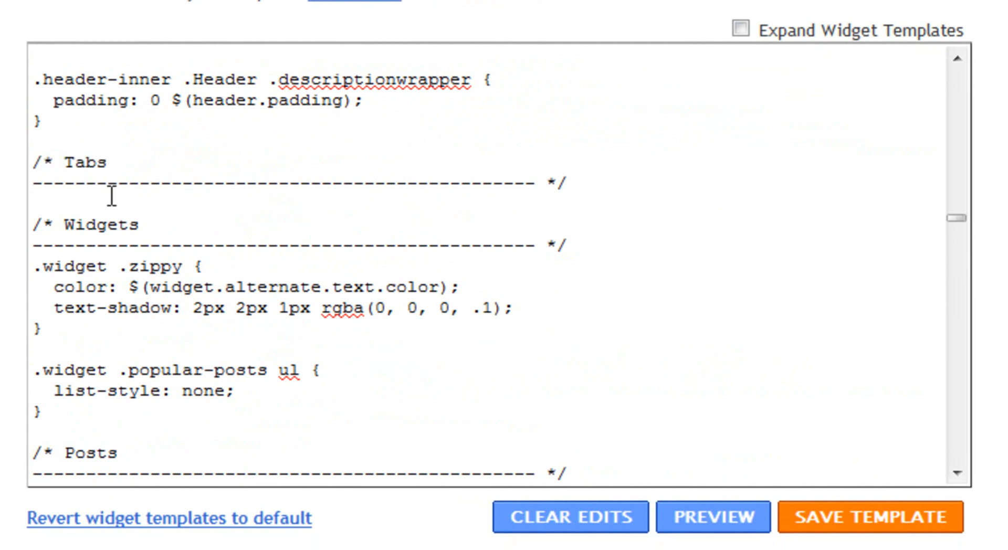
mouse_move(636, 29)
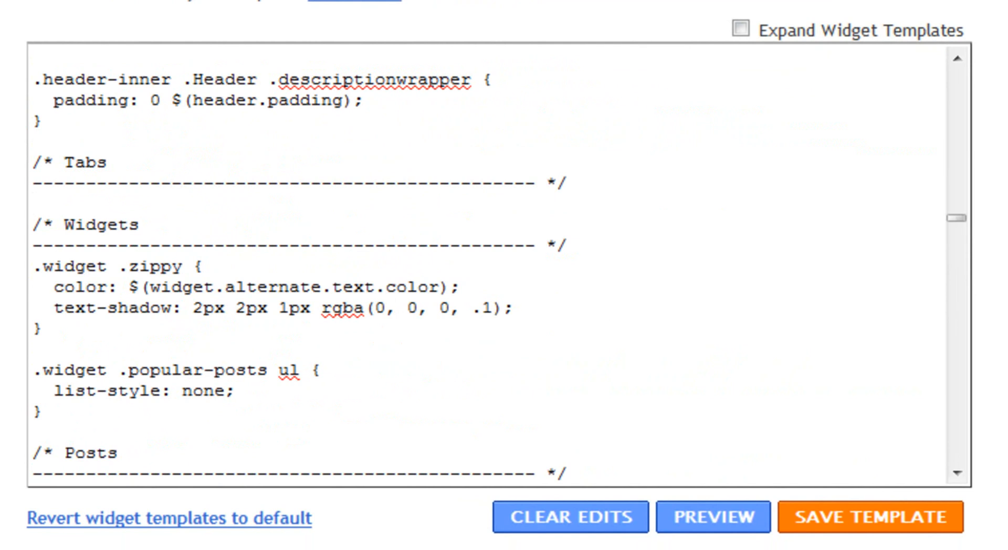
click(32, 204)
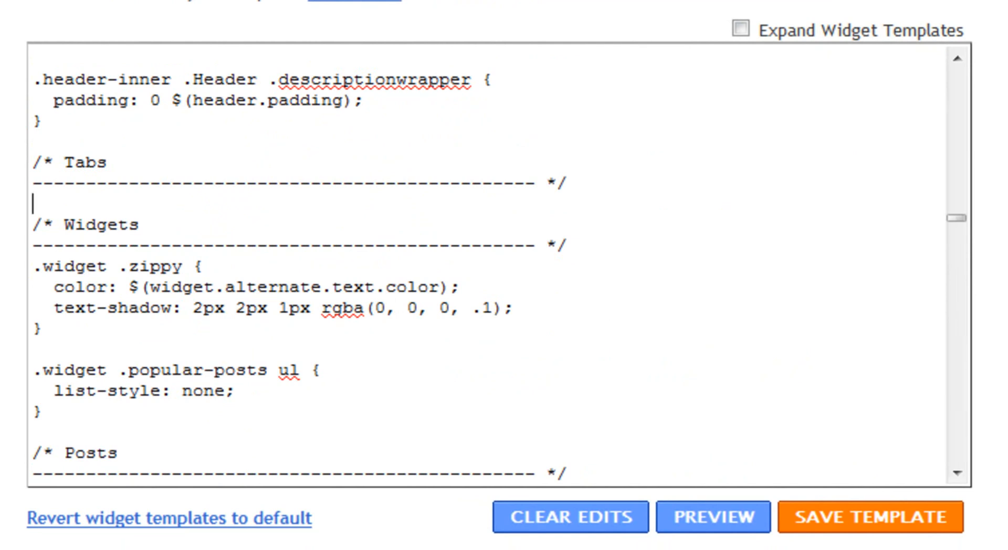
mouse_move(101, 210)
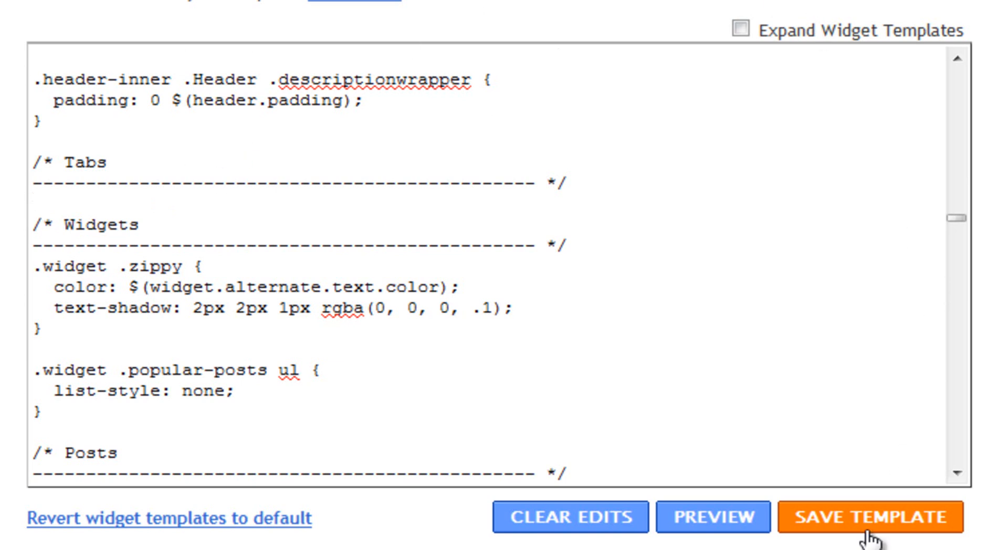
click(870, 517)
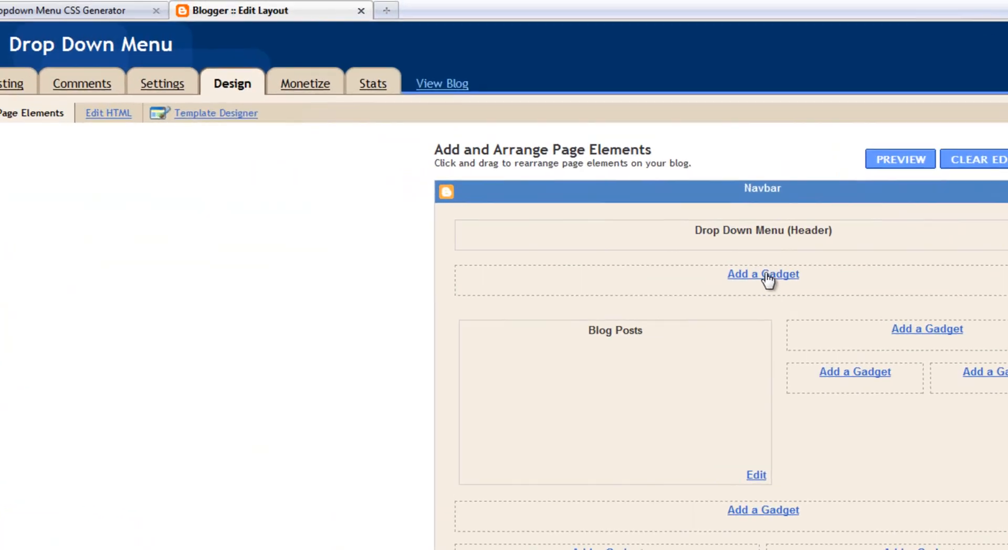
Add an HTML/JavaScript gadget to the layout from the gadget list.
click(763, 274)
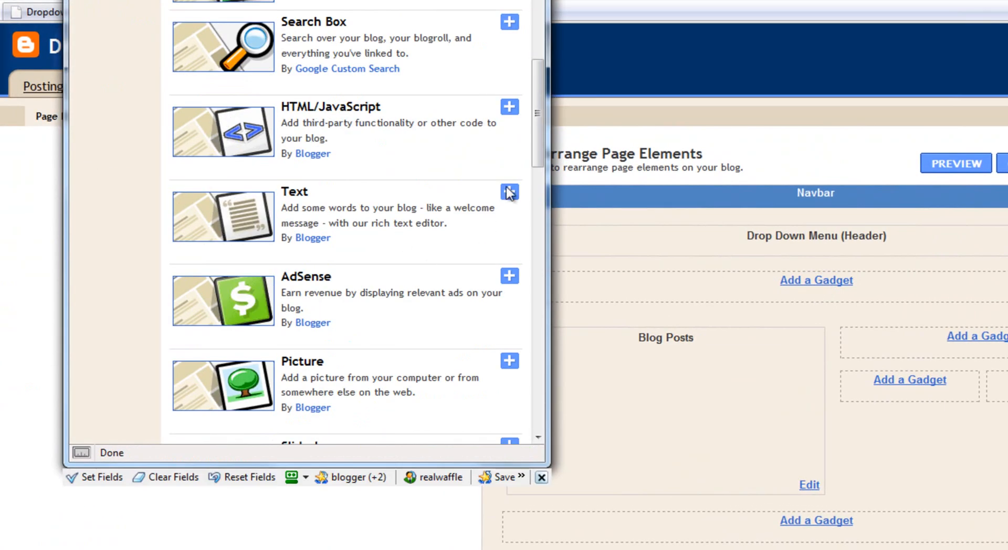
click(509, 191)
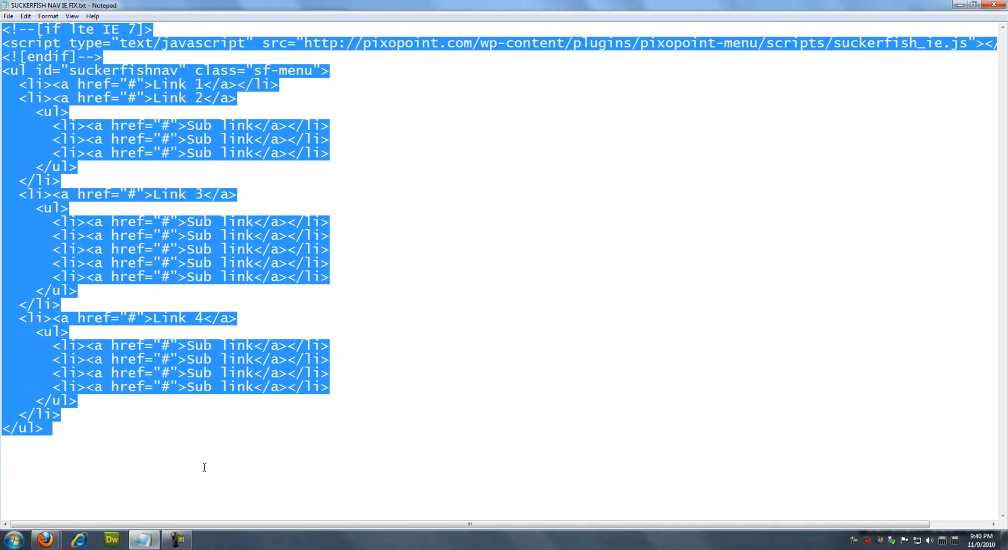
Copy the whole suckerfishnav menu HTML from Notepad and return to the blog layout.
click(48, 429)
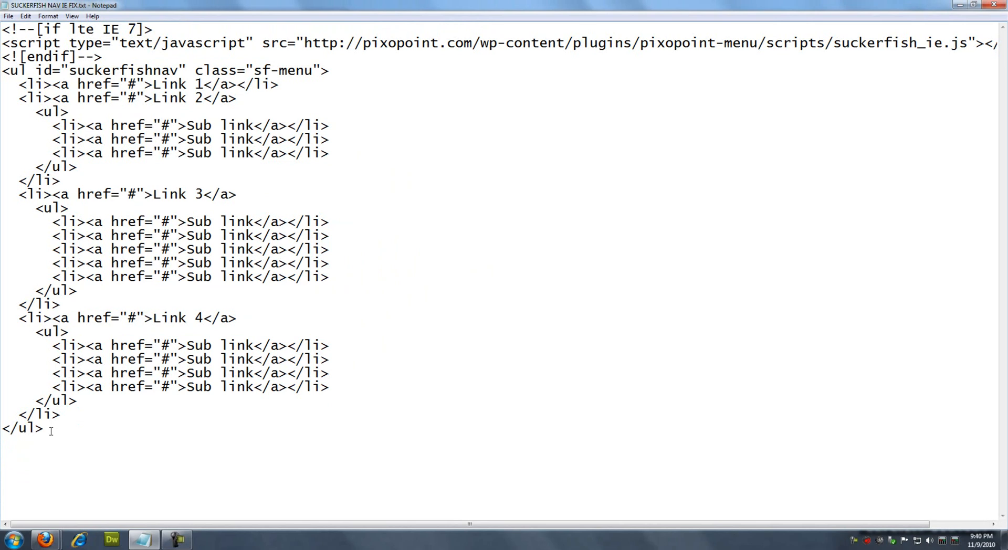
key(ctrl+a)
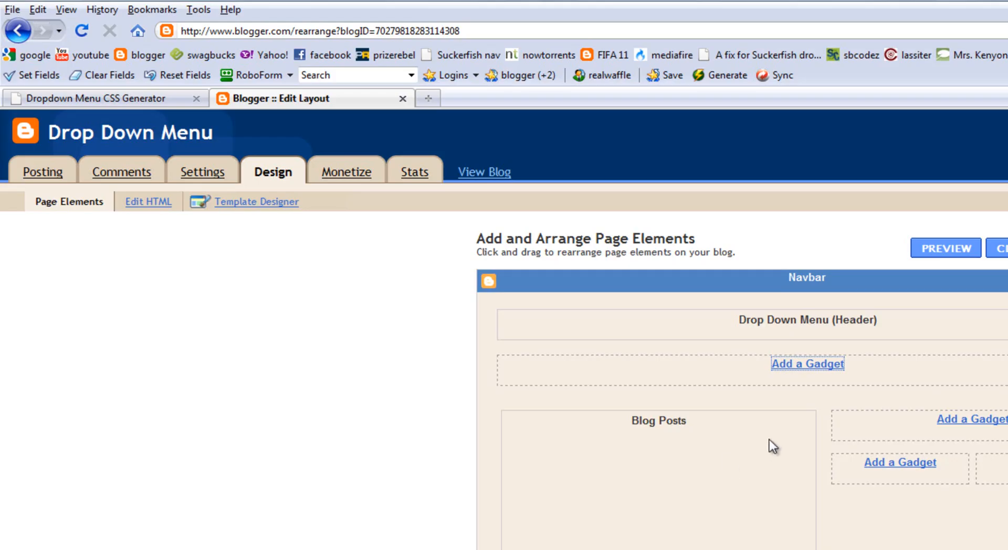
Paste the menu code into the gadget Content and rename Link 1 and Link 2 to Home and Contacts.
click(807, 364)
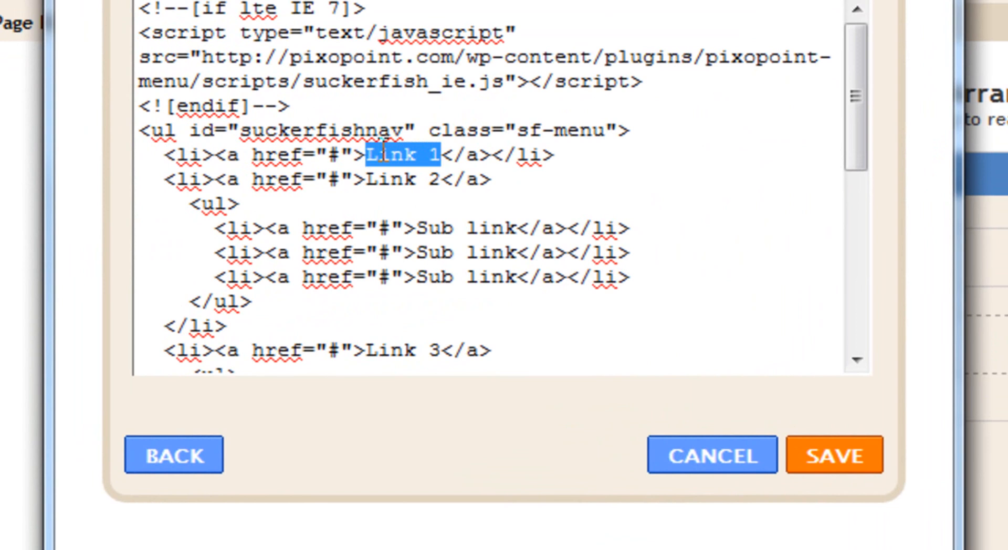
text(Home)
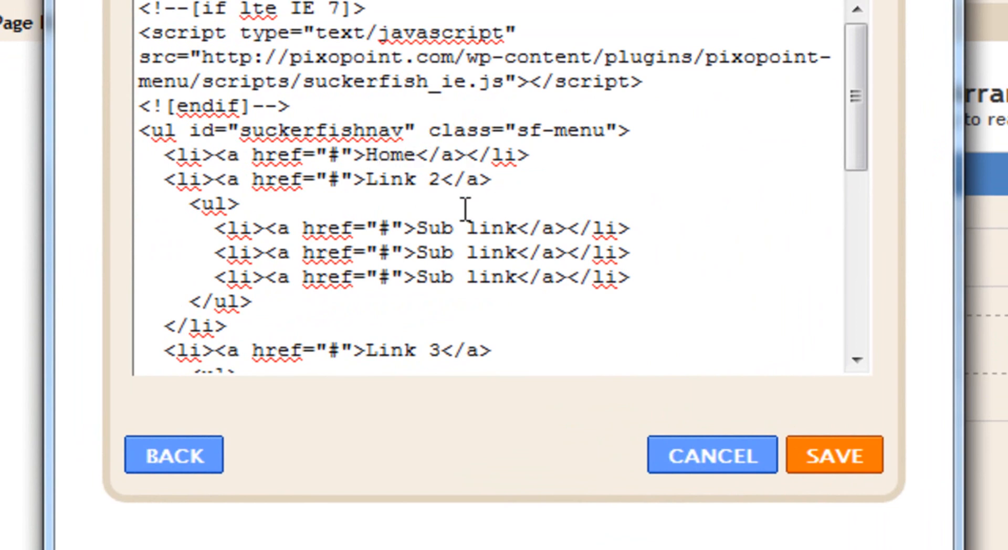
double_click(398, 179)
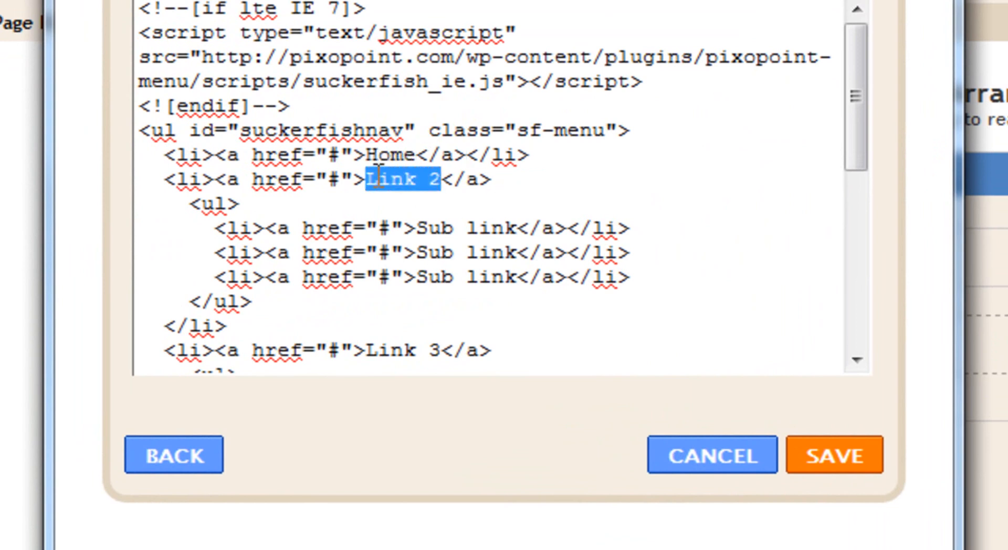
text(Contak)
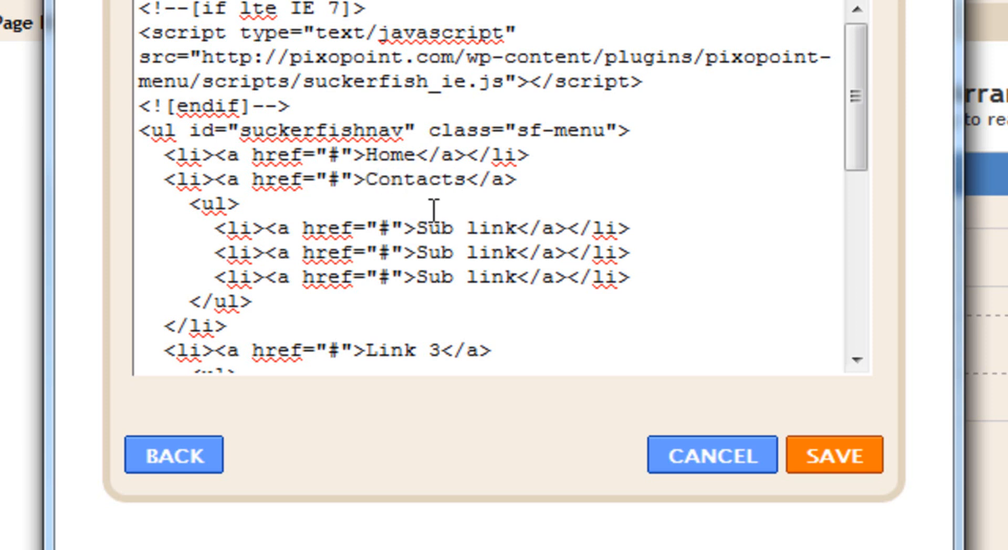
Rename the first Sub links to Subscribe and email, then save the gadget.
double_click(469, 227)
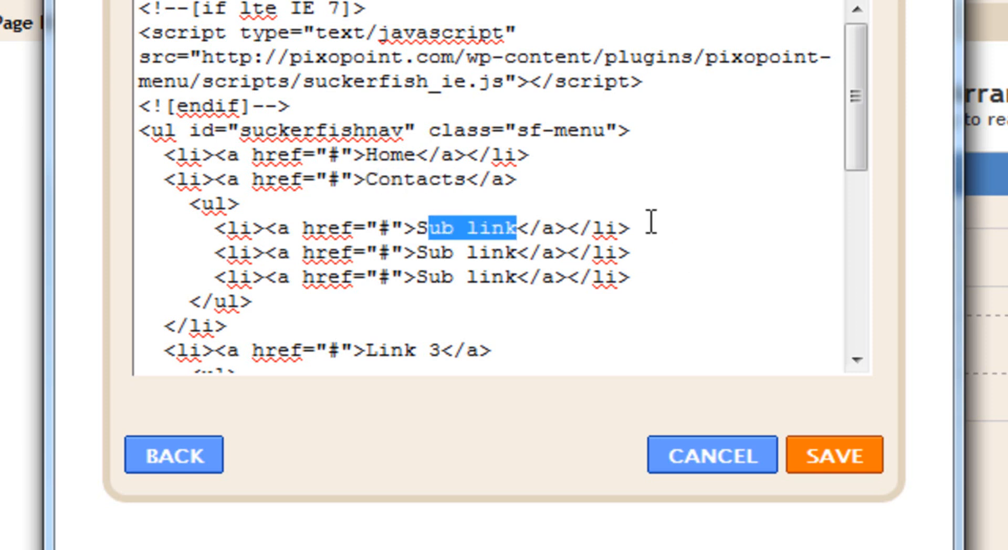
key(Delete)
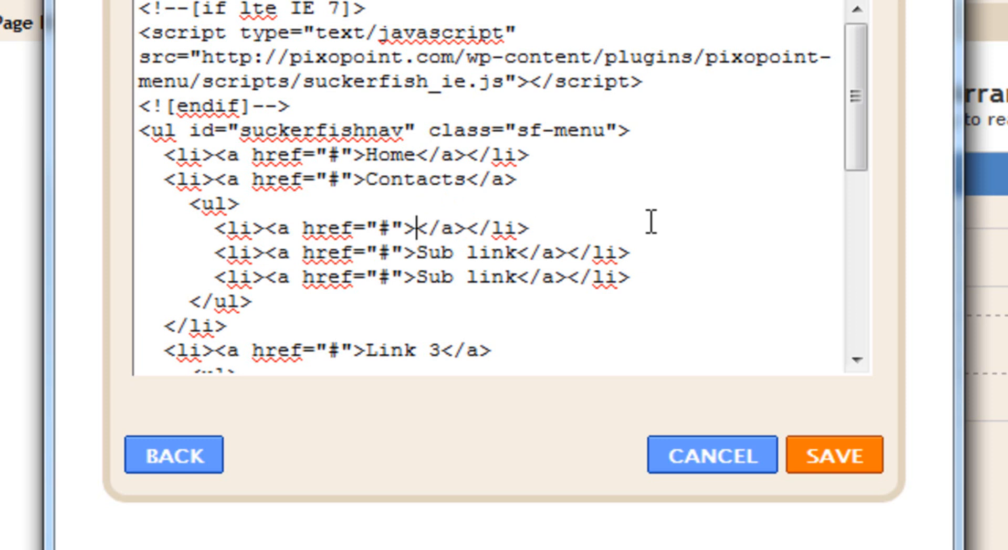
text(Subs)
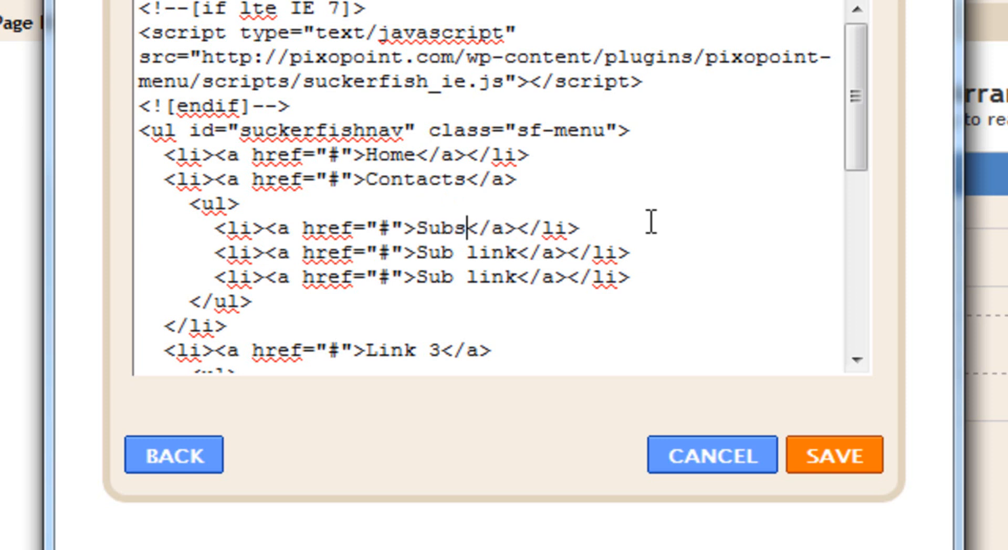
text(cribe)
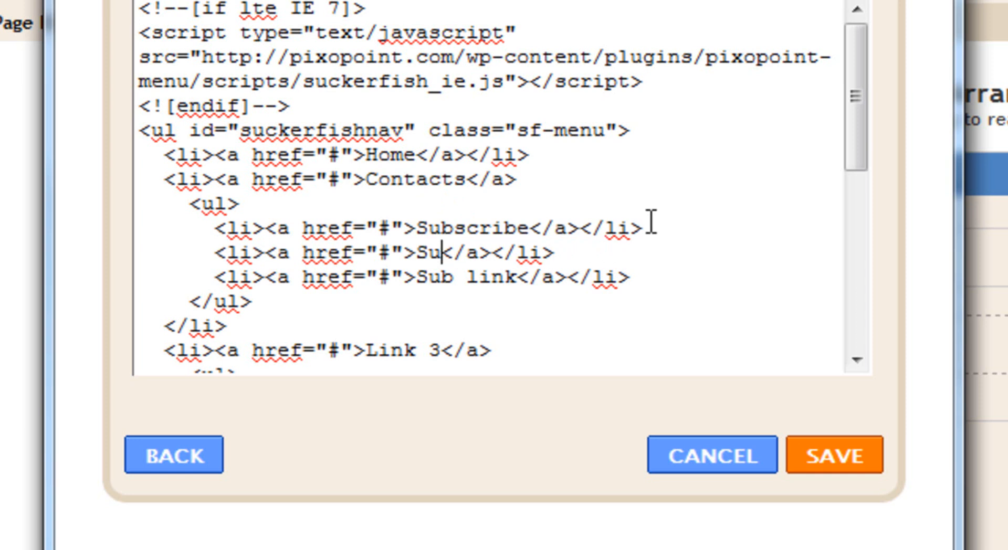
text(email)
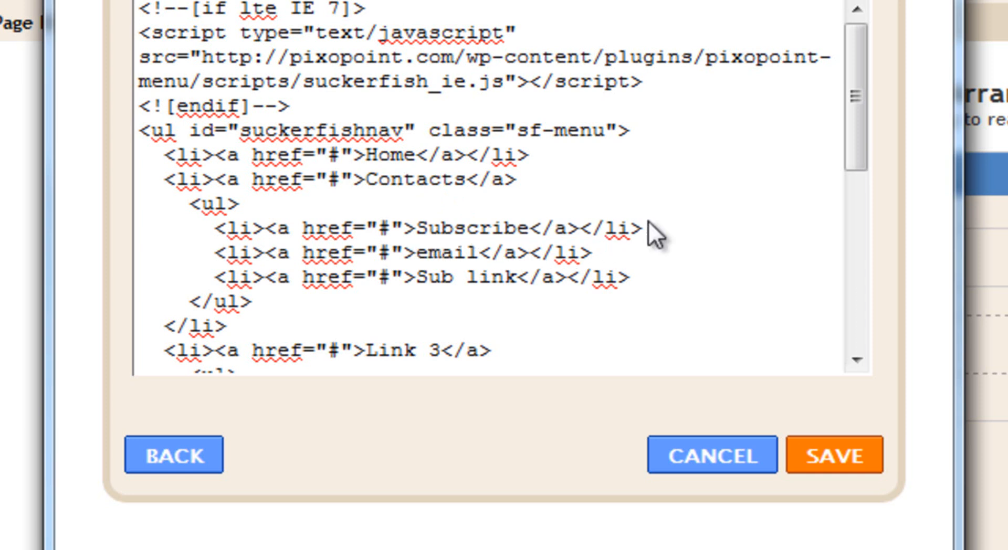
click(833, 455)
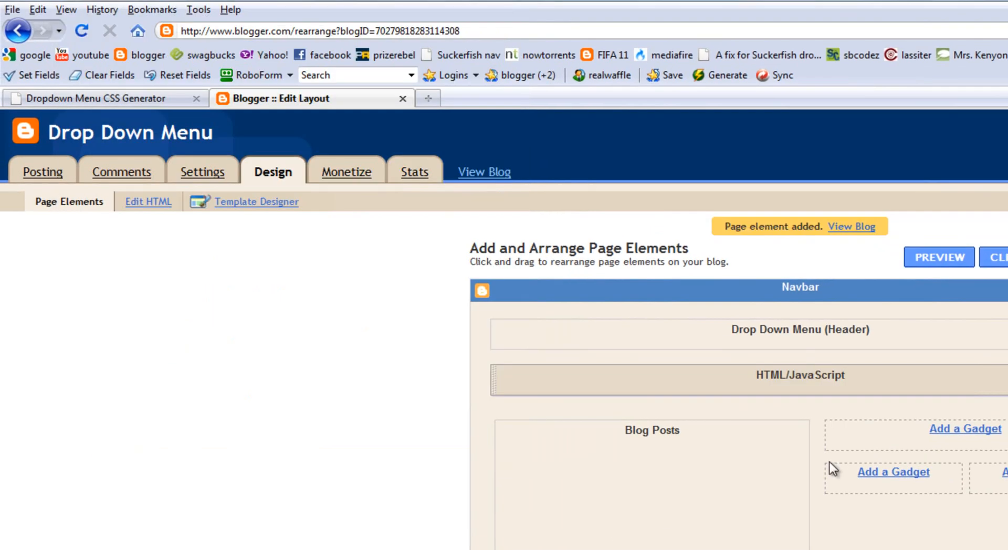
click(799, 376)
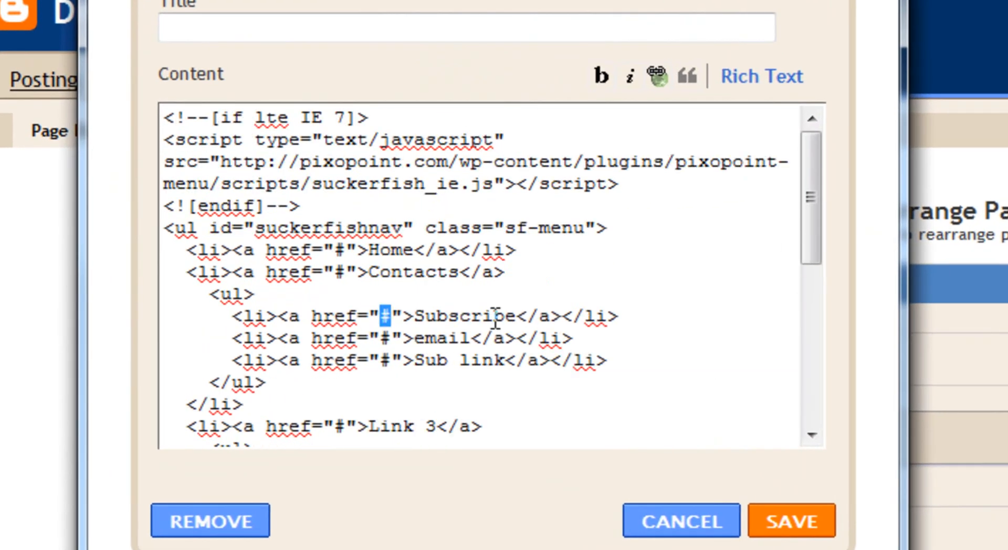
text(f)
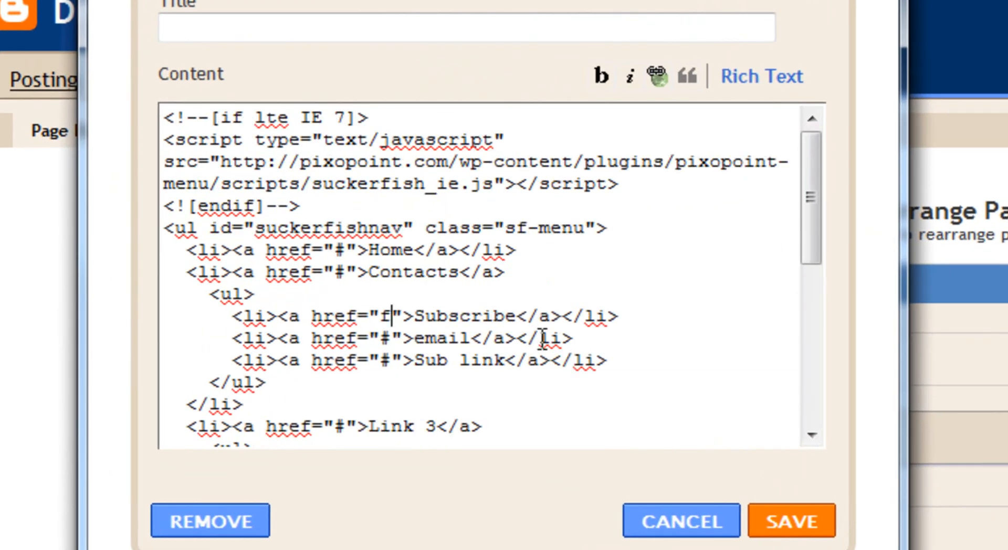
text(youtub)
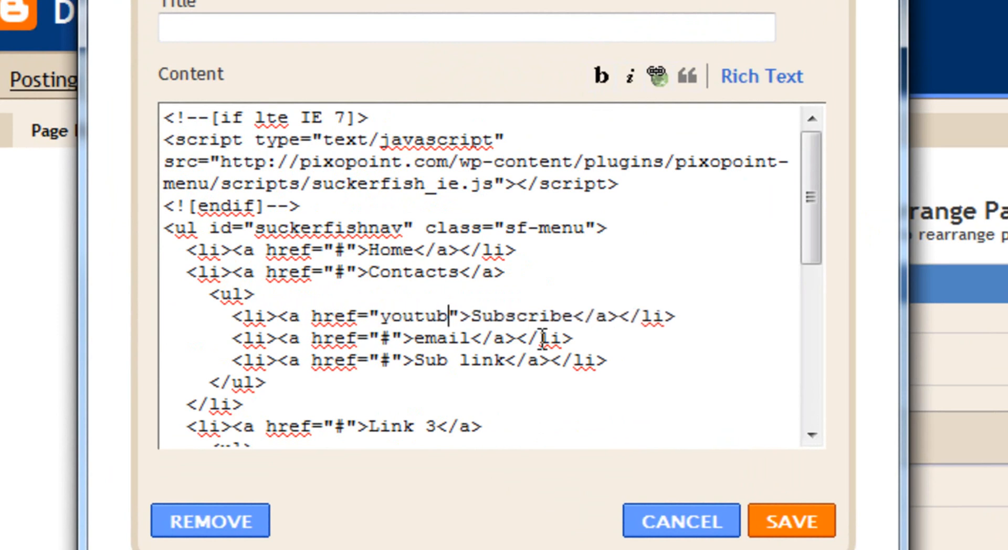
text(e.com)
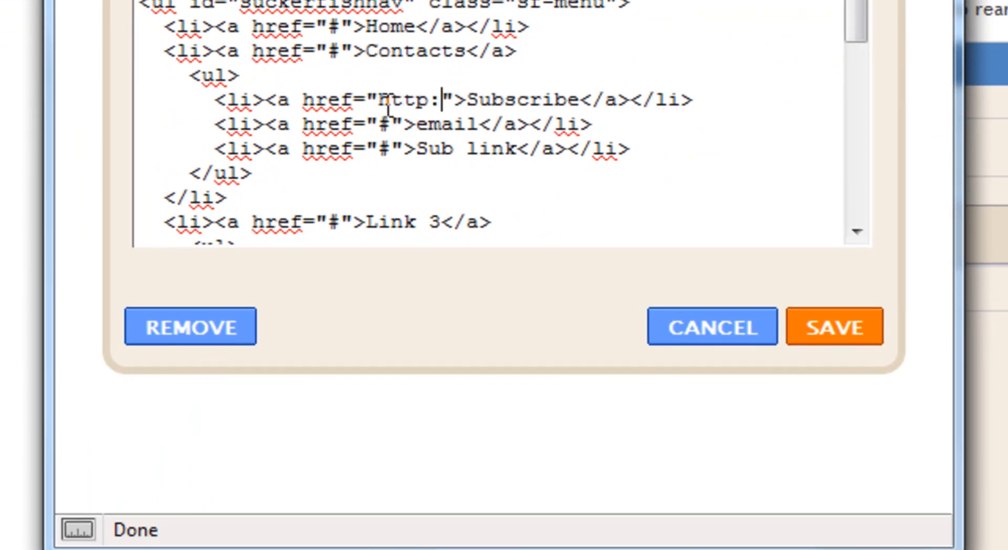
text(//www.youtub)
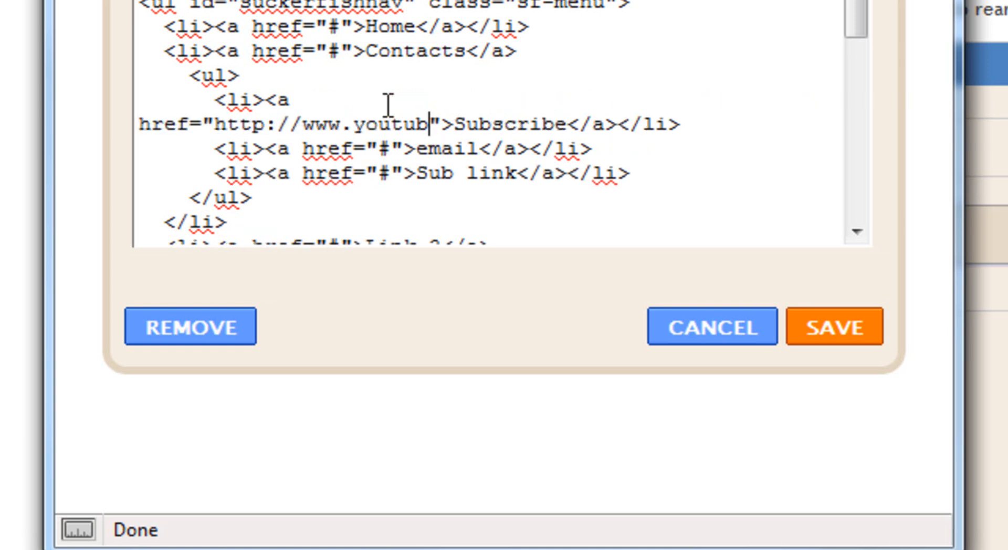
text(.com)
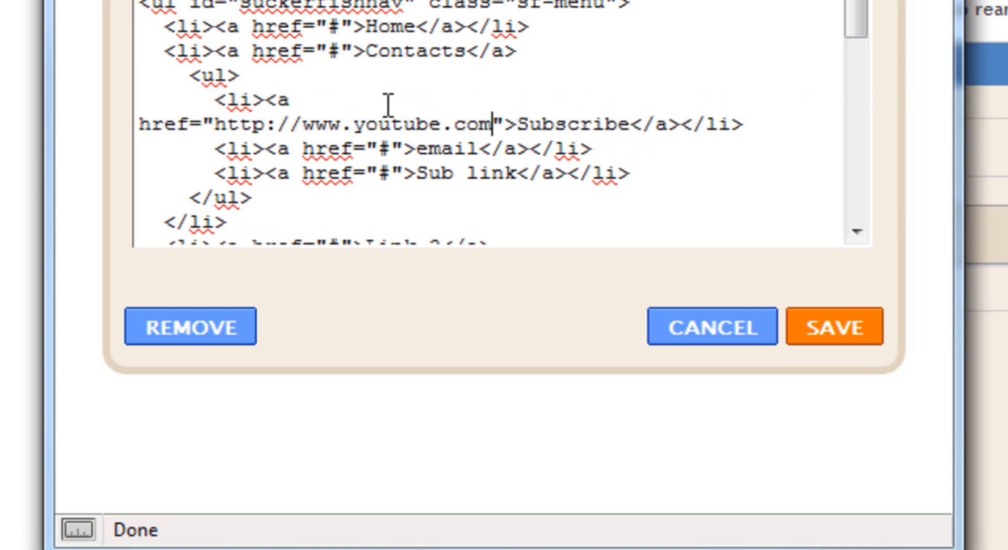
click(834, 327)
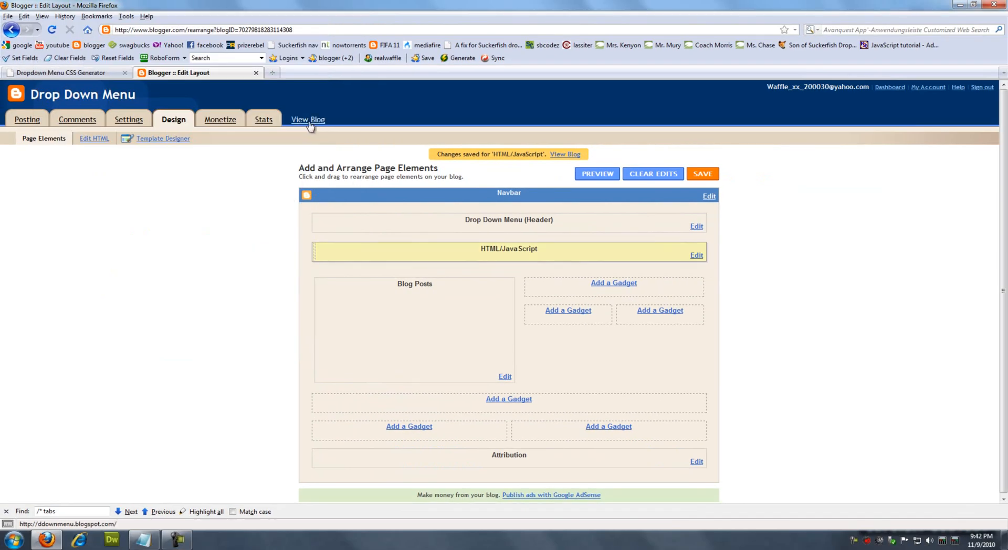
click(308, 119)
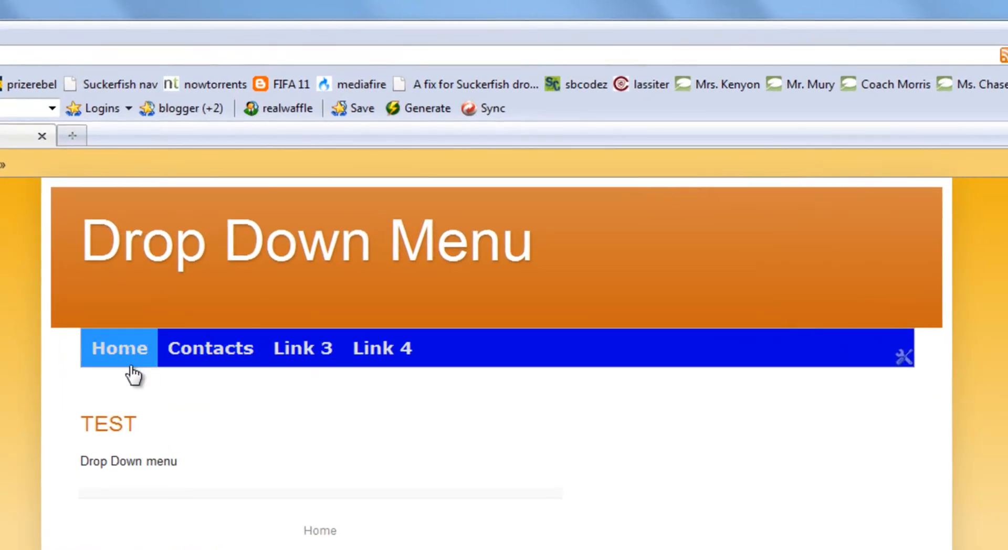
mouse_move(113, 349)
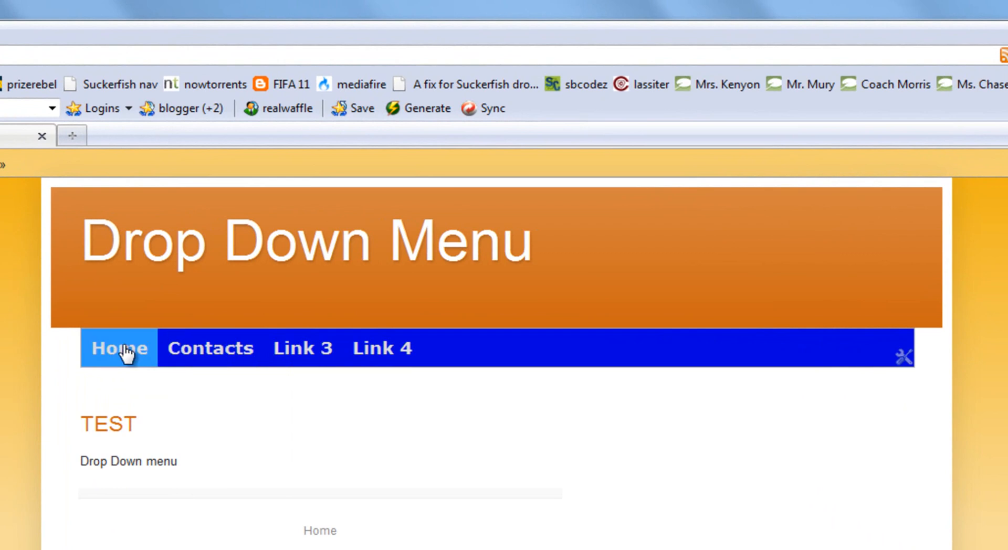
mouse_move(210, 347)
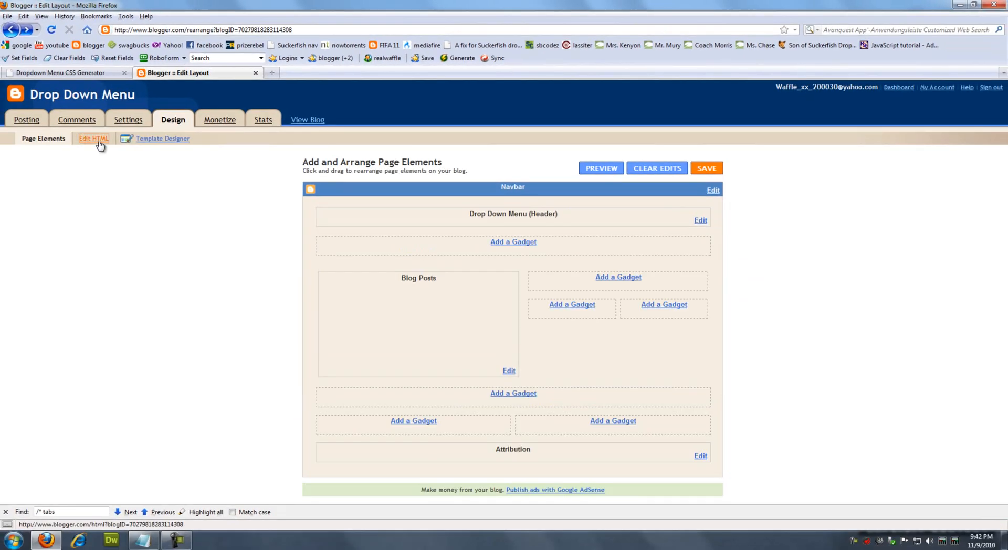
Add z-index:100; after position:absolute; in the template's #suckerfishnav ul rule.
click(93, 138)
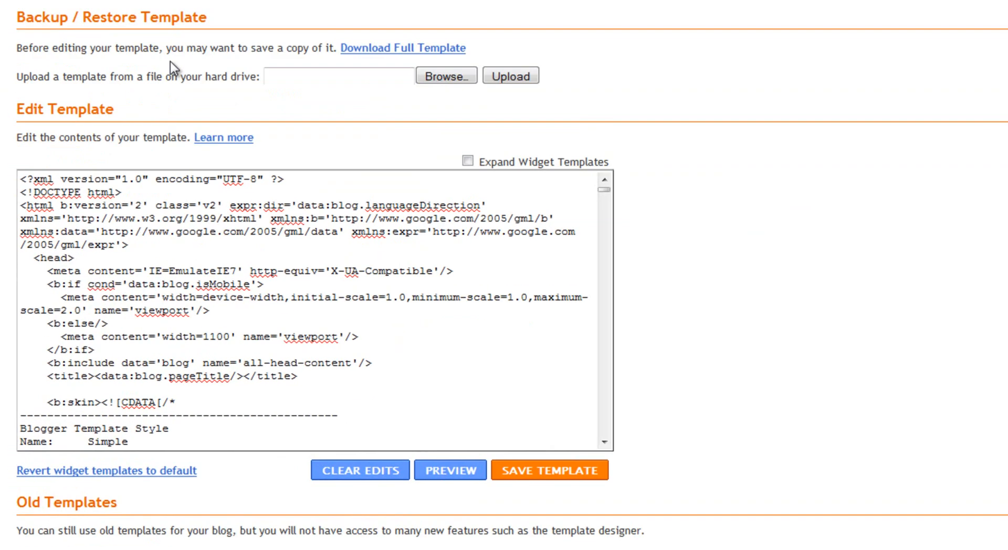
scroll(down, 3)
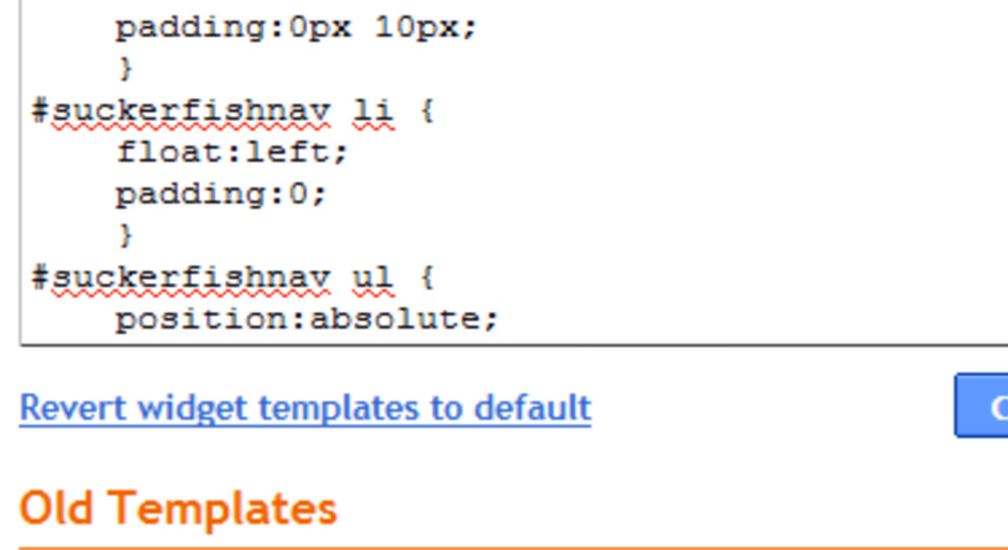
text(z)
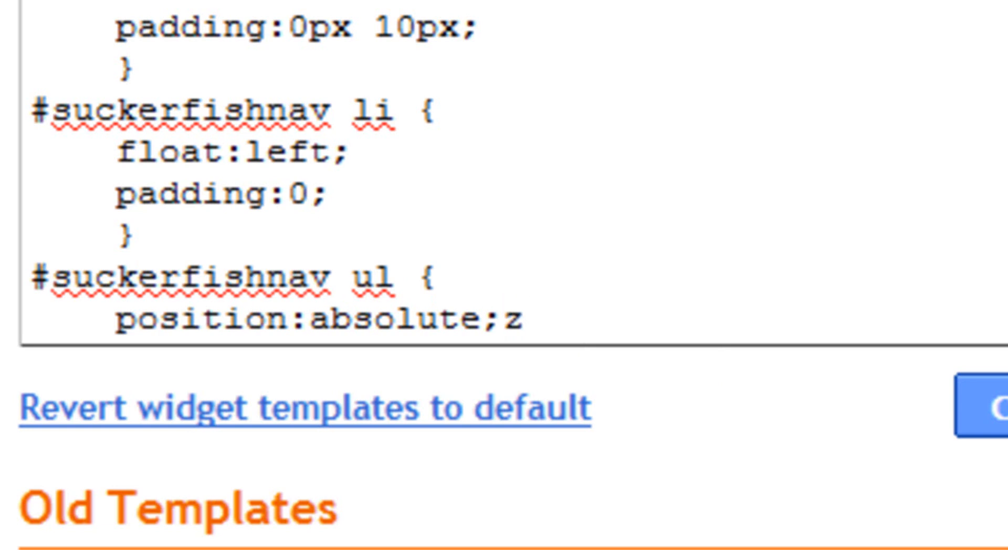
text(-index)
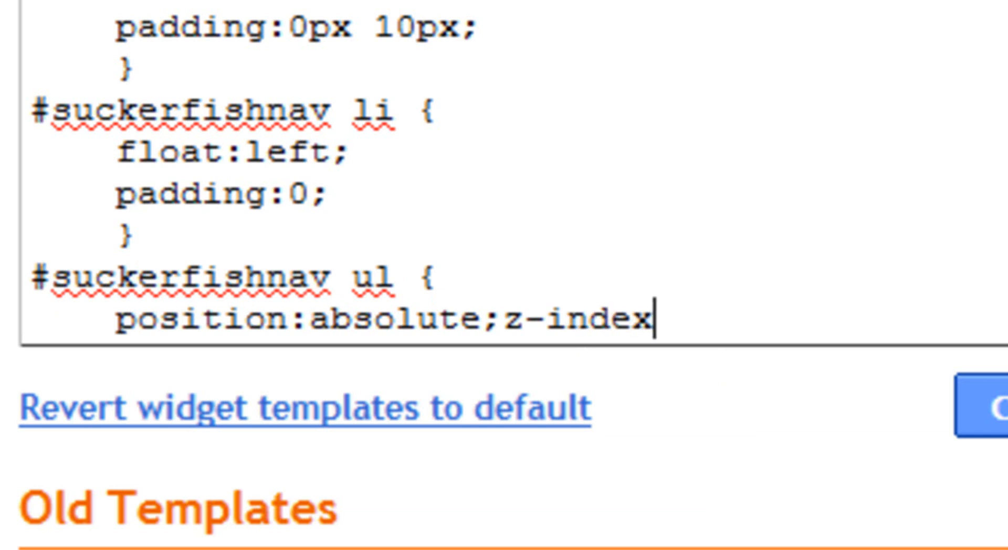
text(:100)
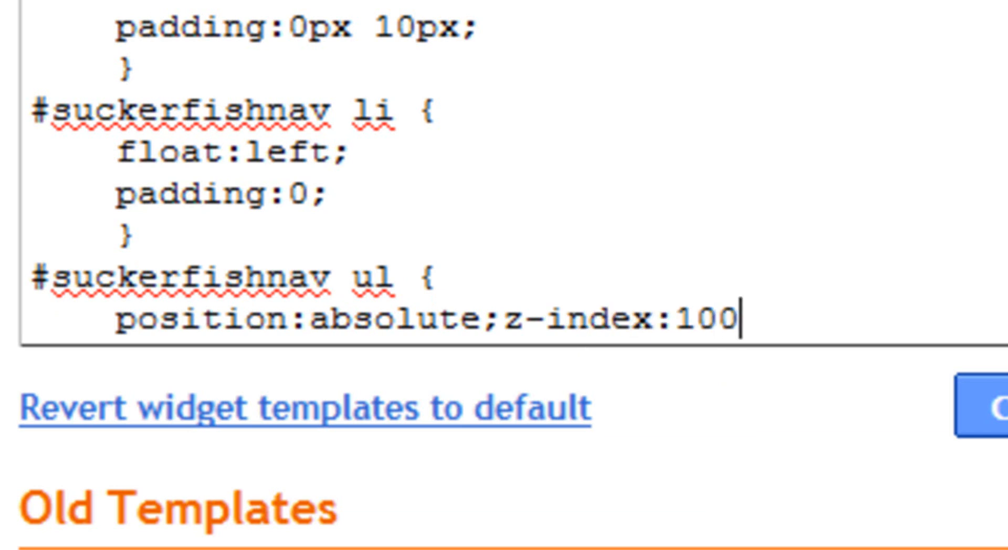
text(;)
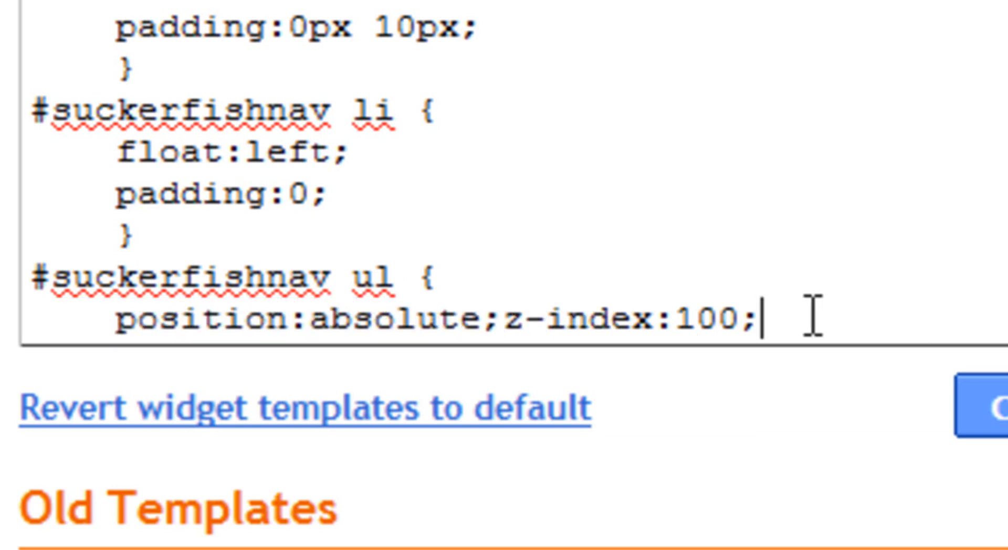
mouse_move(958, 443)
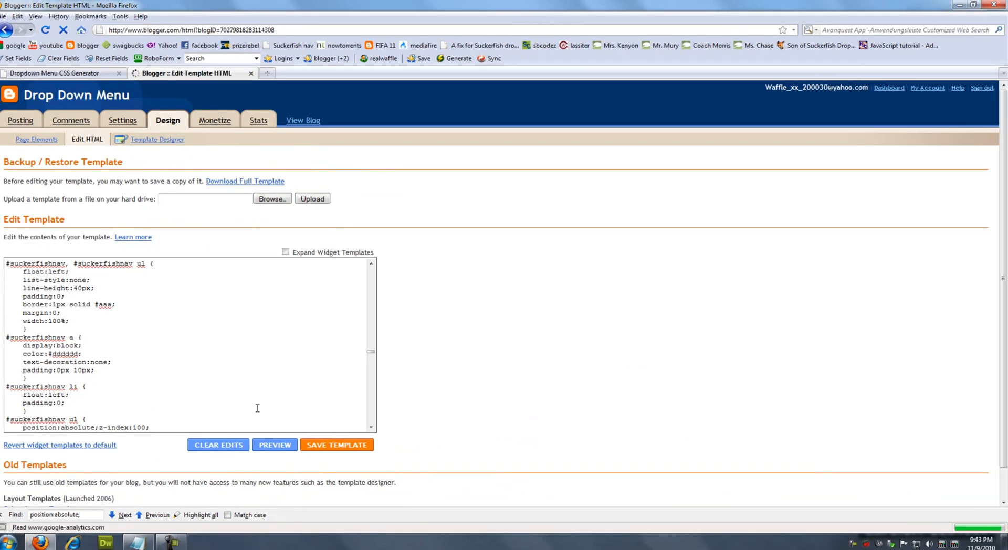
click(336, 444)
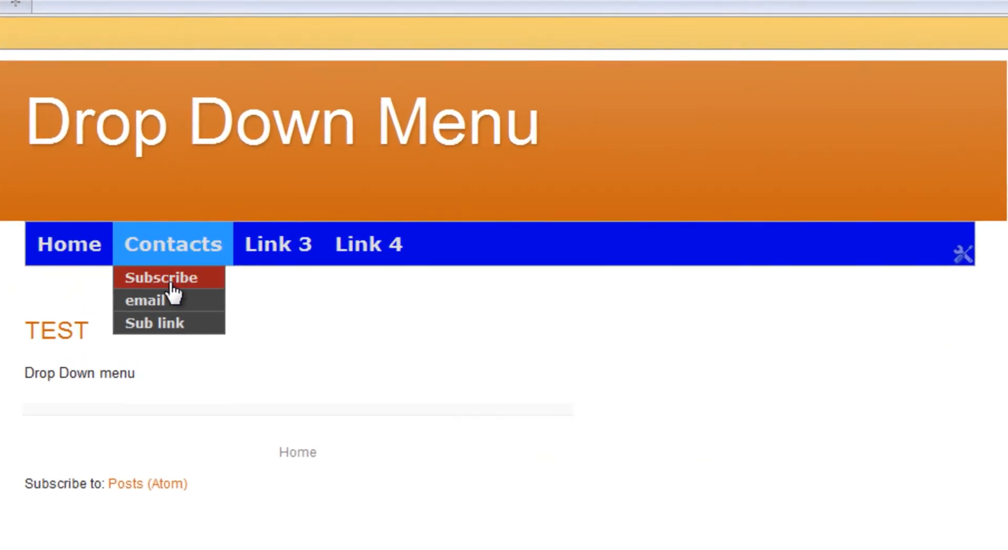
mouse_move(278, 244)
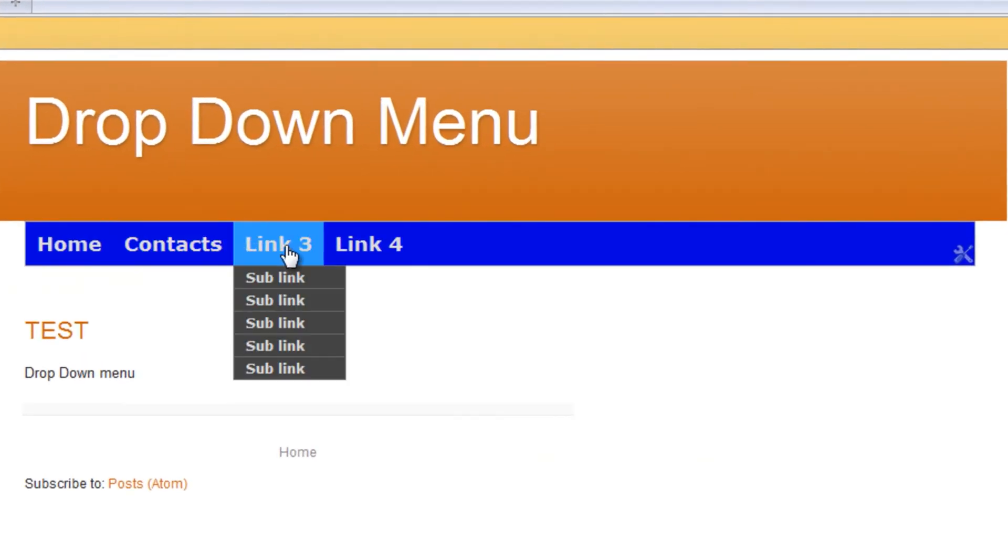
mouse_move(369, 244)
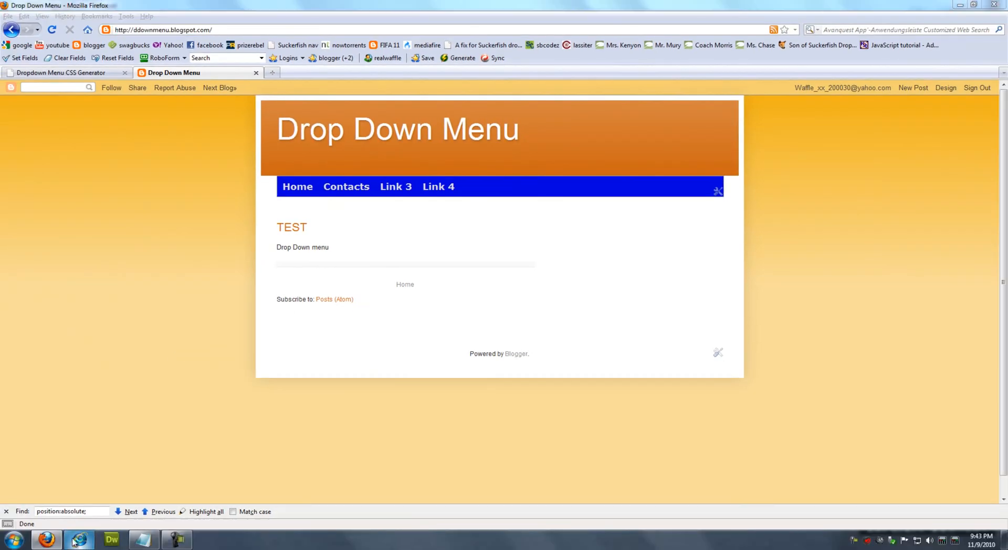
View the live blog in Internet Explorer to test the drop-down menu's sub-links.
click(78, 540)
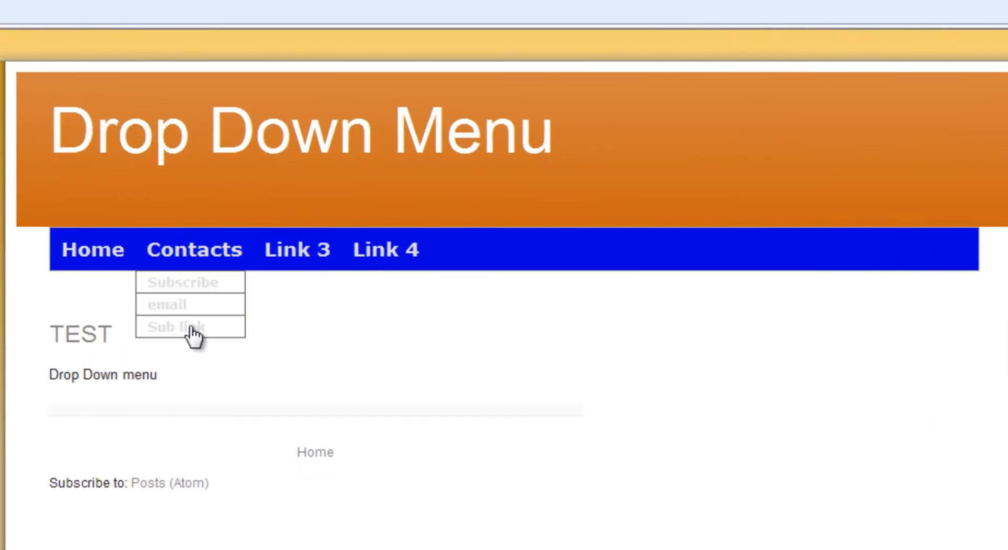
mouse_move(106, 254)
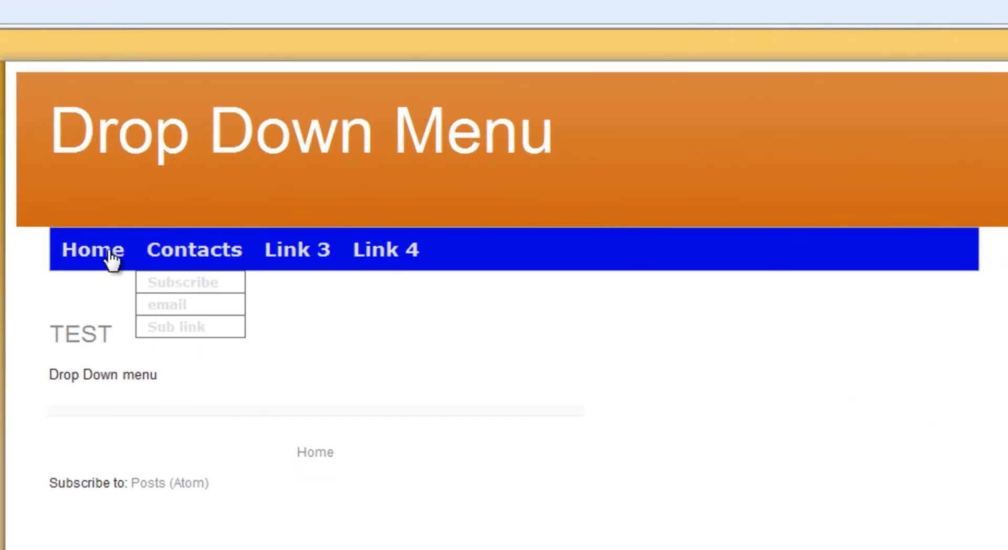
mouse_move(193, 250)
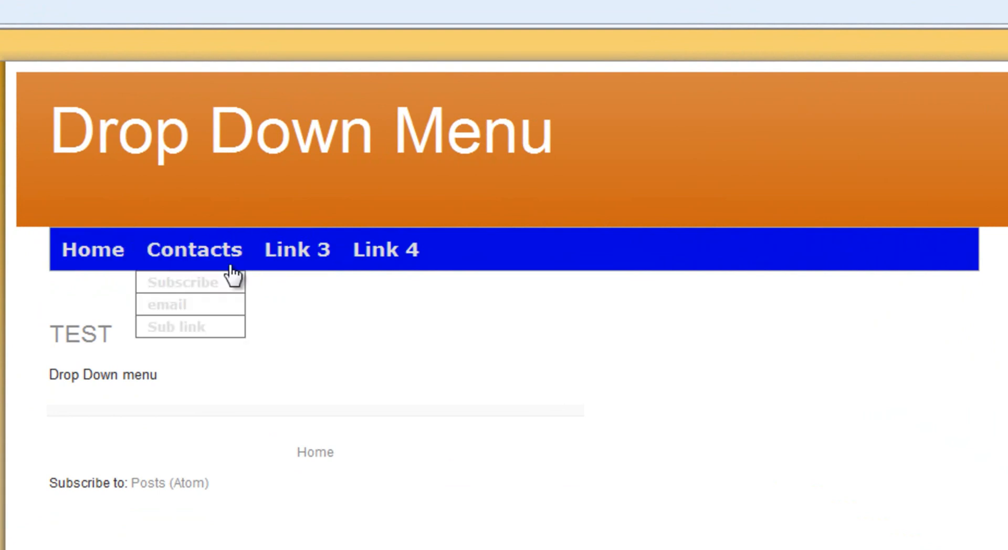
mouse_move(296, 249)
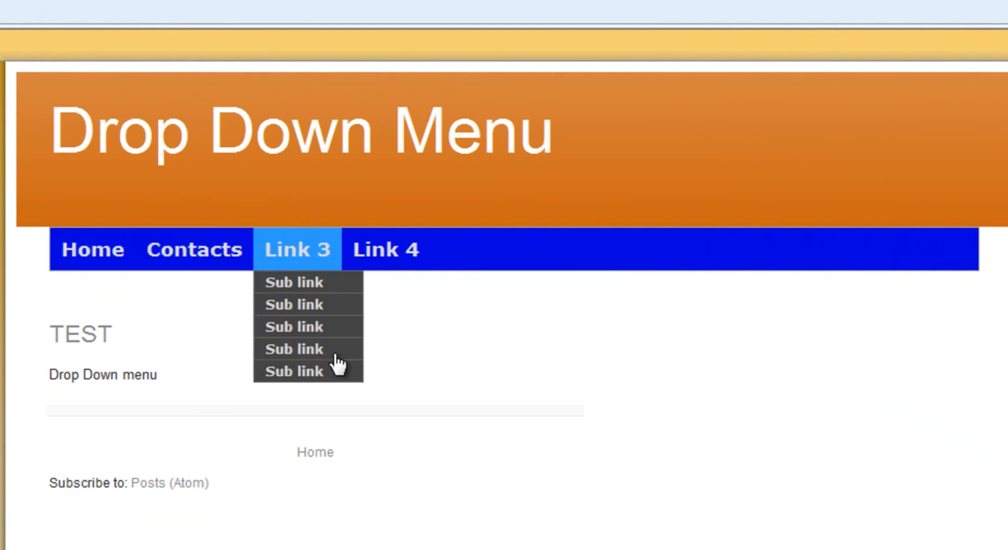
mouse_move(201, 298)
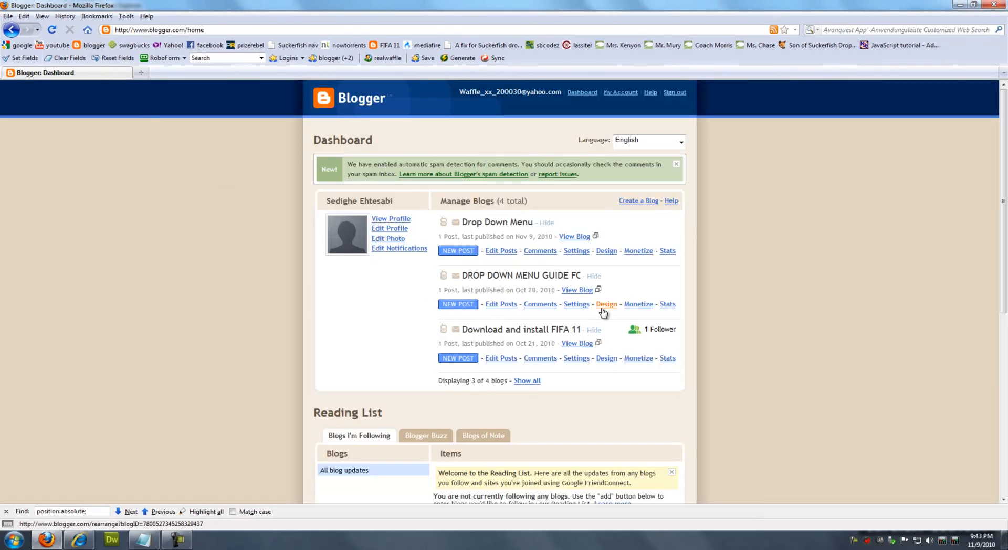
click(605, 304)
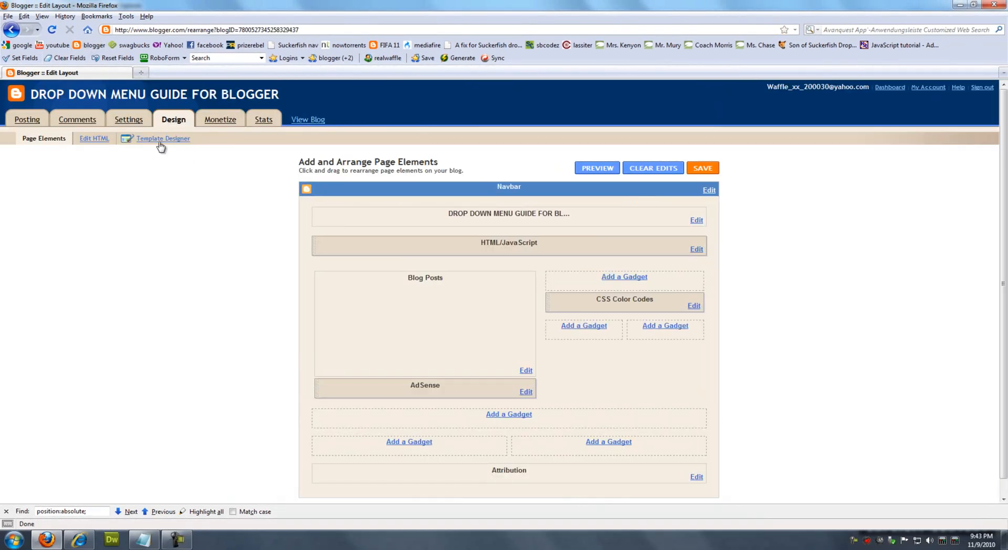
click(163, 138)
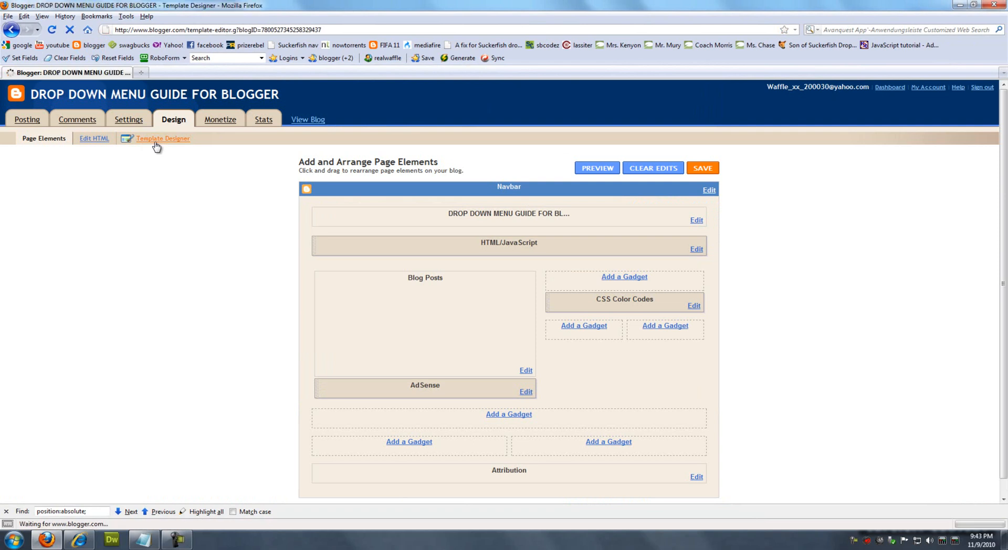
click(163, 138)
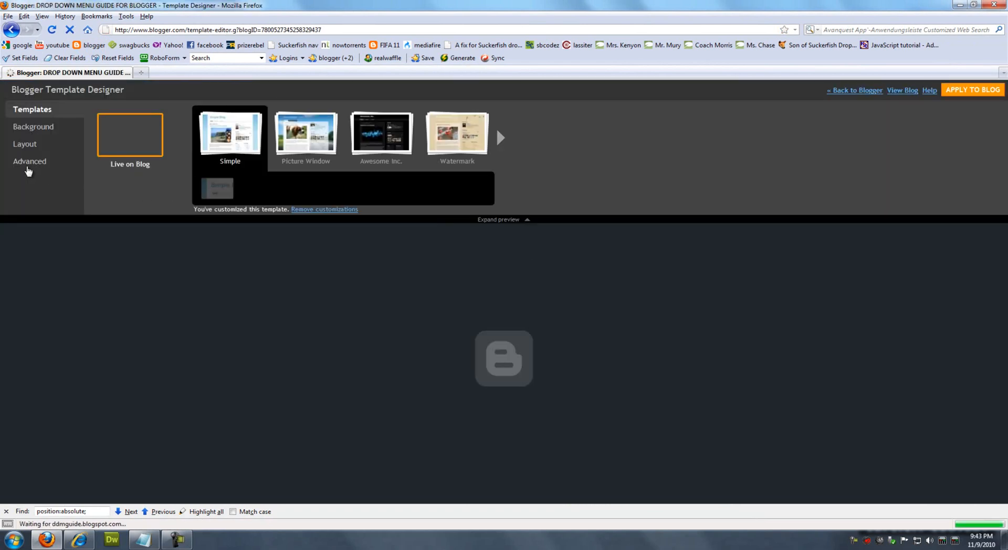
click(29, 162)
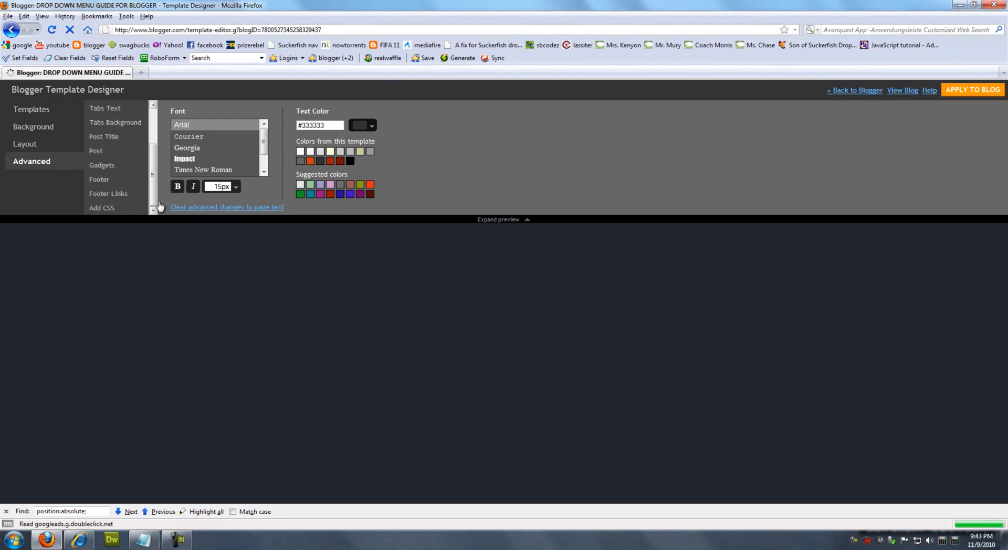
click(101, 208)
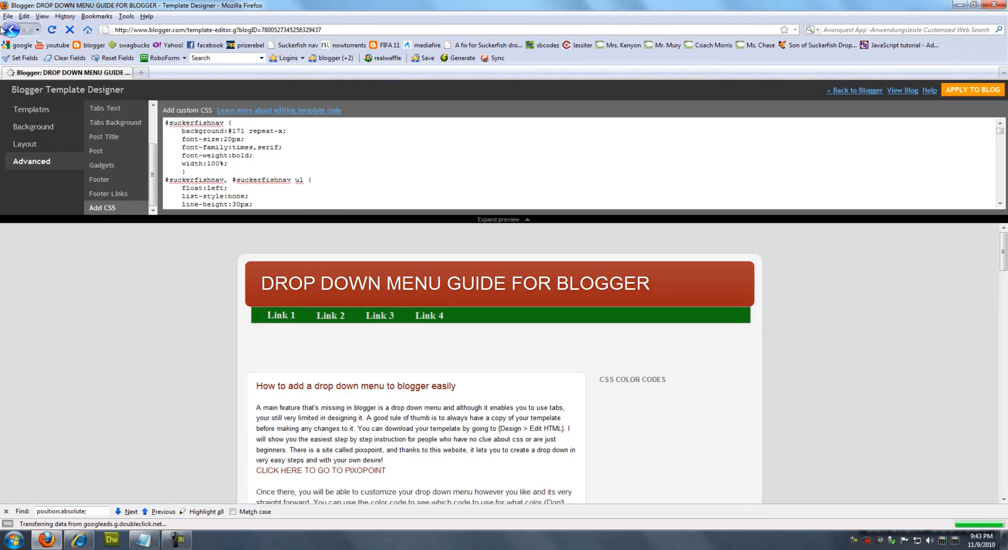
click(11, 29)
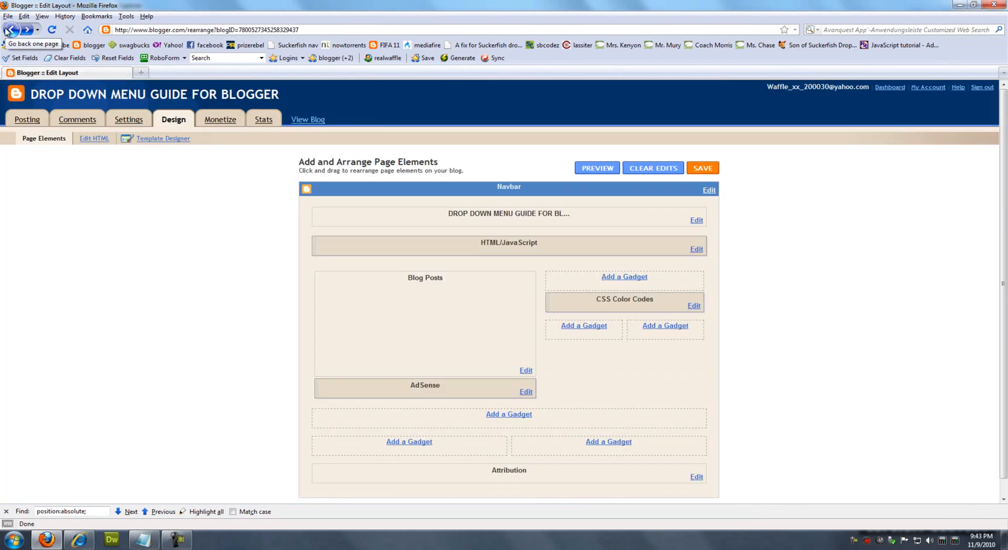
mouse_move(927, 86)
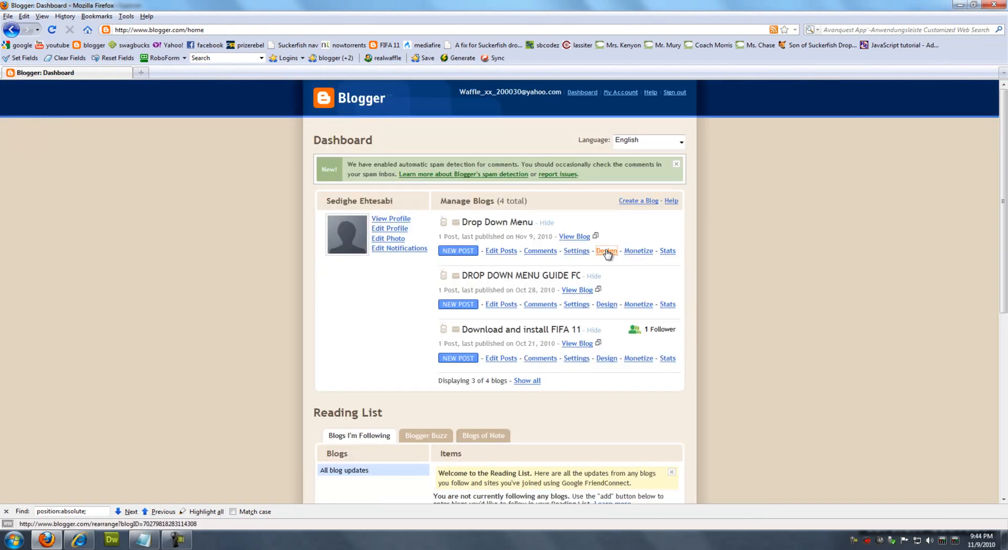
Reach the Drop Down Menu blog's custom CSS area in the template designer.
click(605, 250)
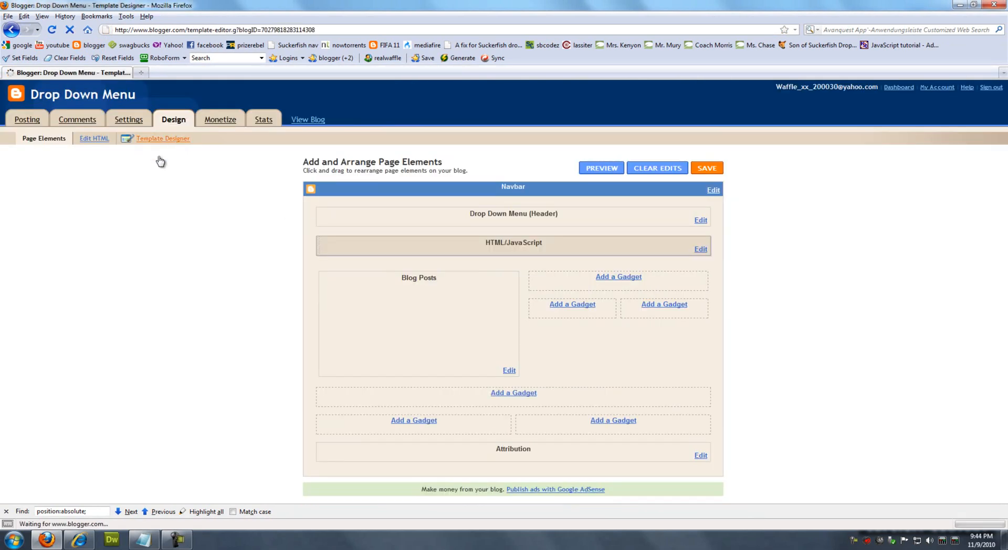
click(162, 138)
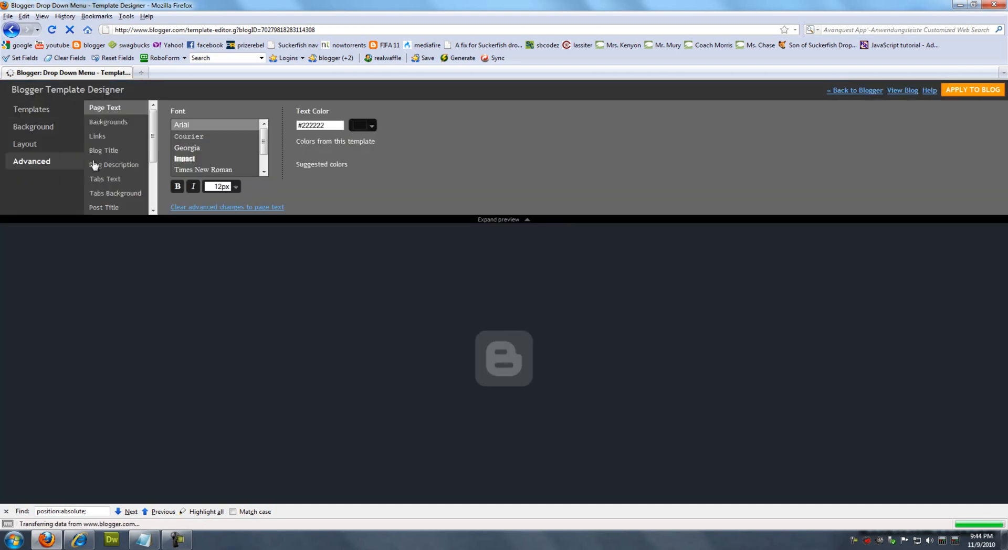
click(101, 207)
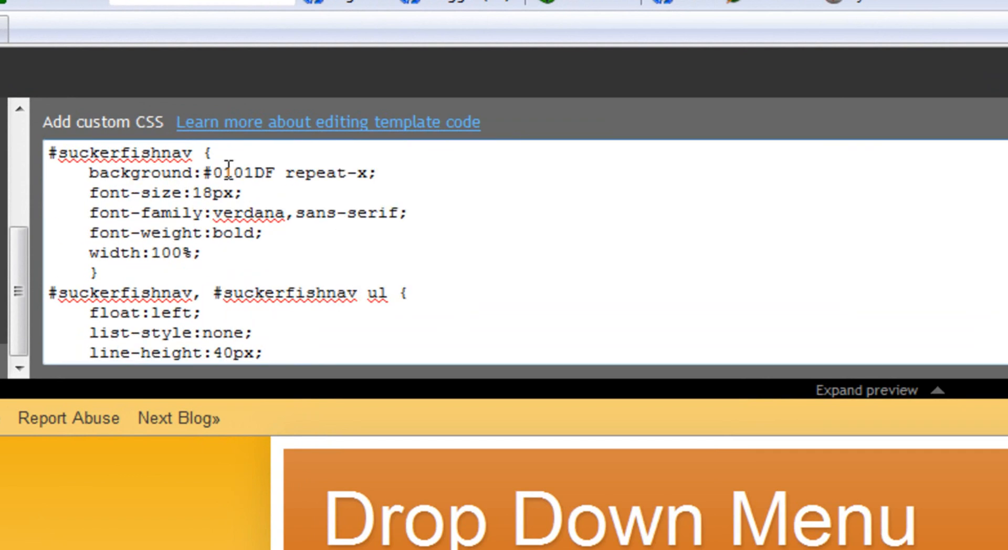
scroll(down, 3)
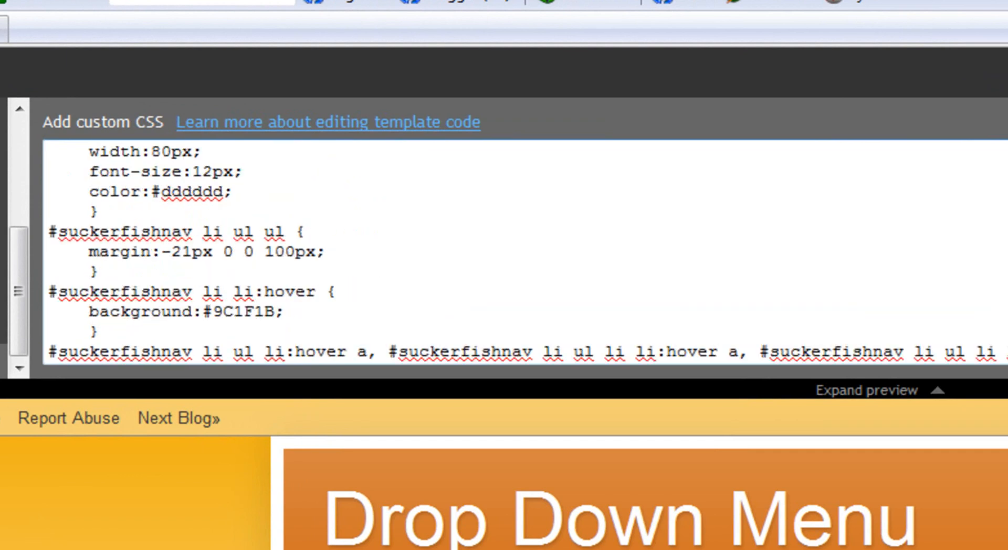
scroll(down, 3)
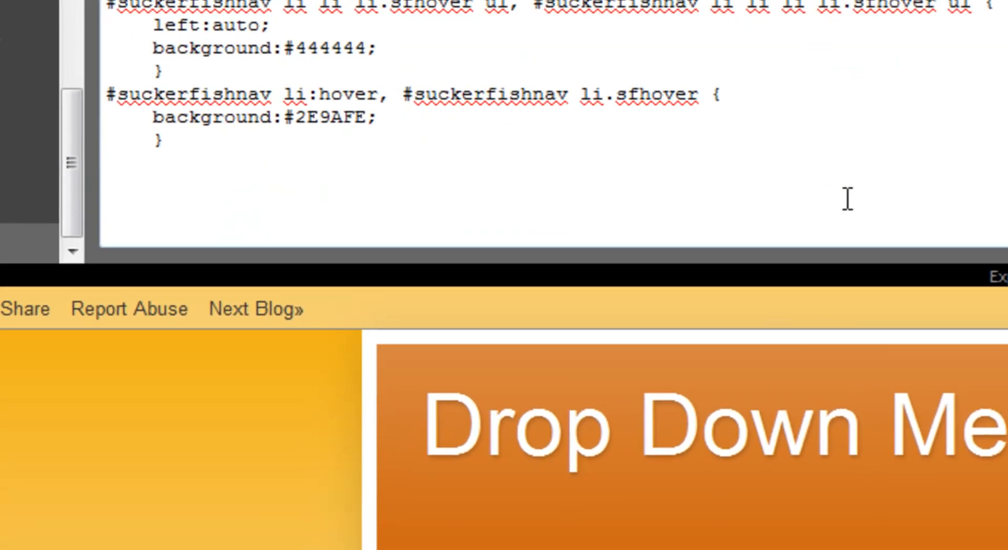
Enter the rule '#suckerfishnav li:hover, #suckerfishnav li.hover { position:static; }'.
text(#suckerf)
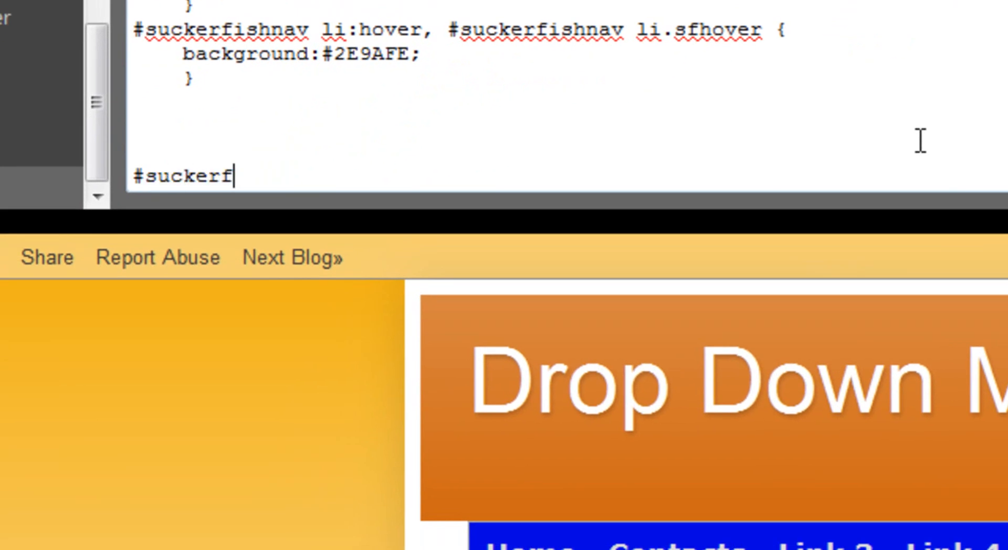
text(ishnav)
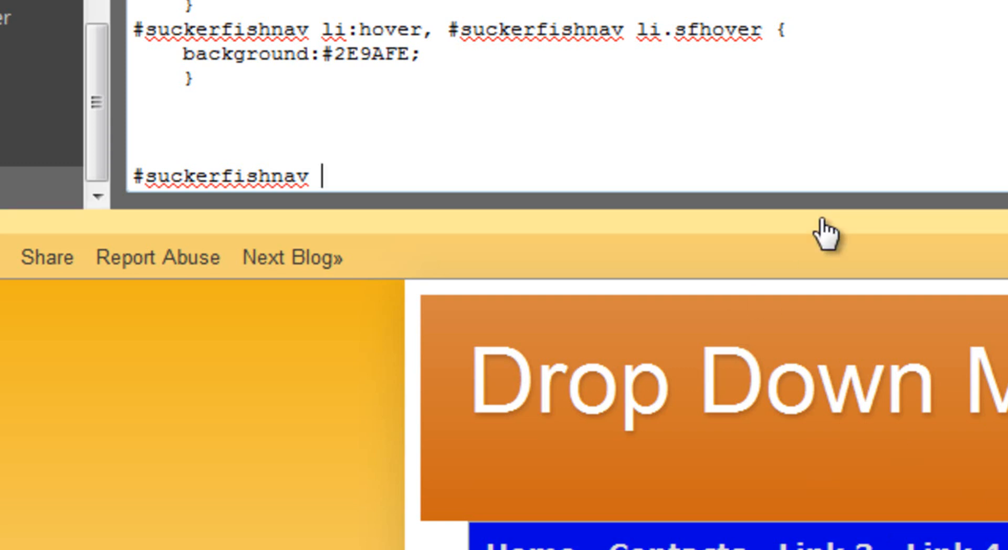
text(li)
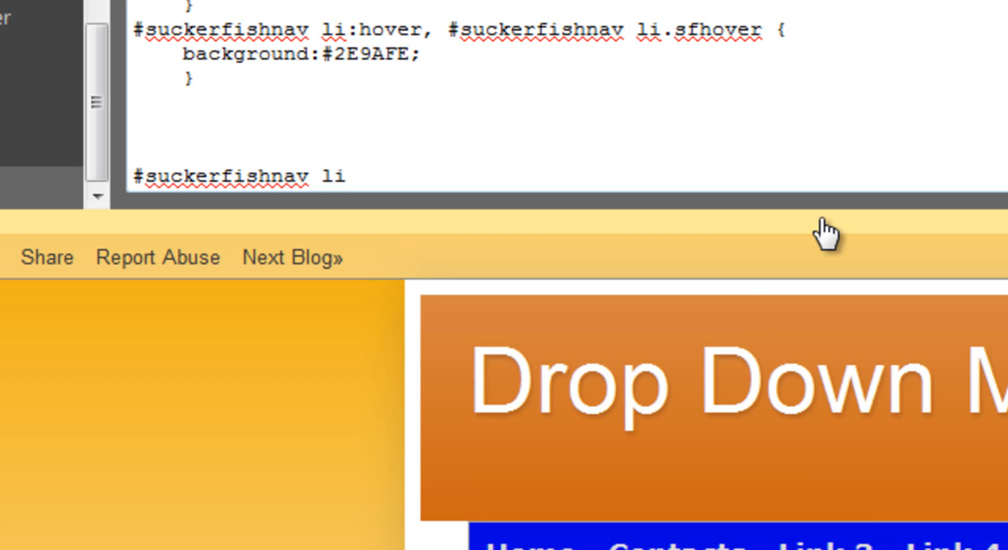
text(:hover)
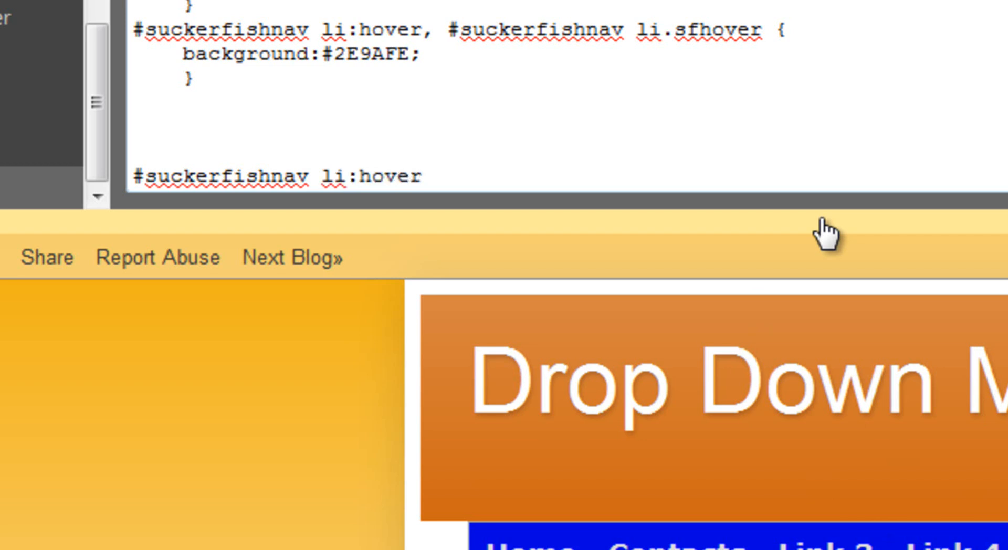
text(,)
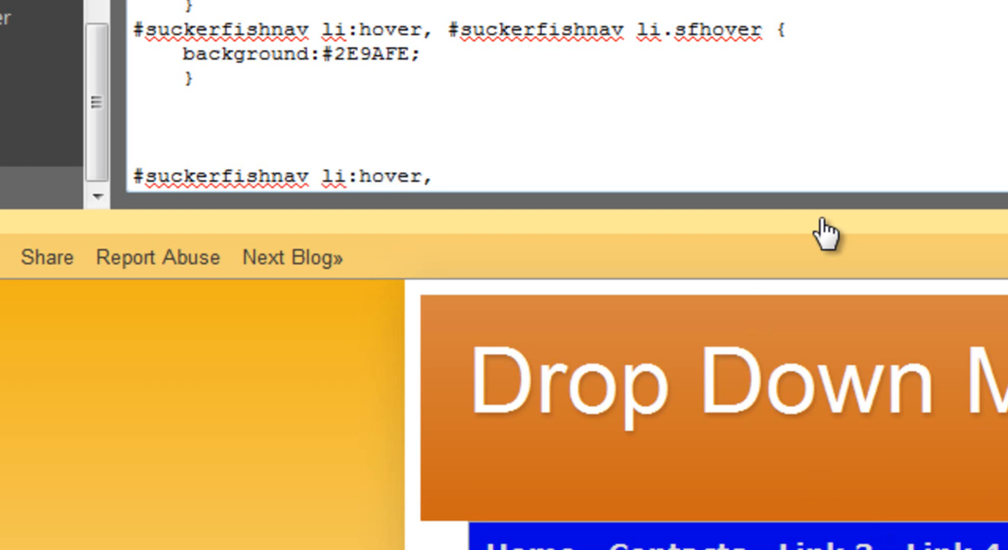
text(#suc)
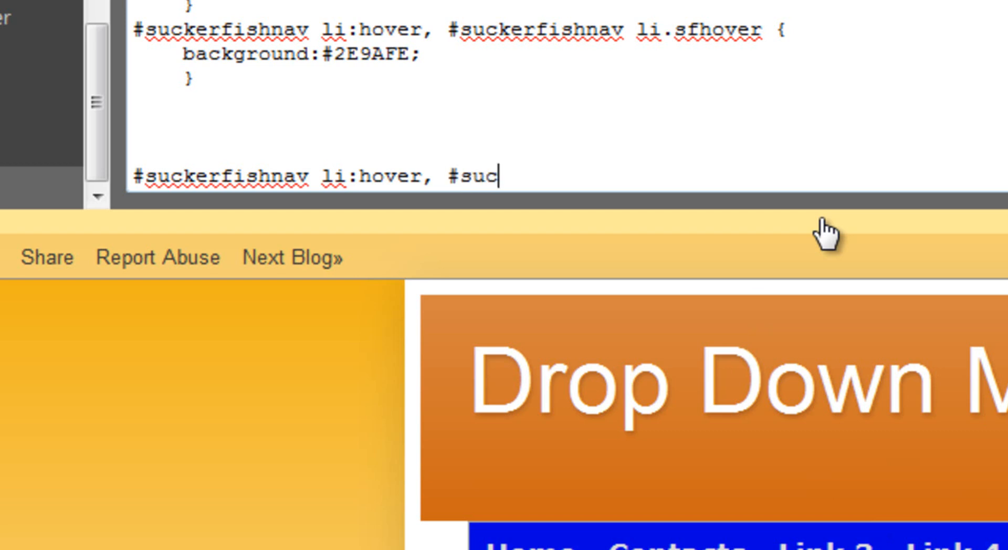
text(kerfishnav)
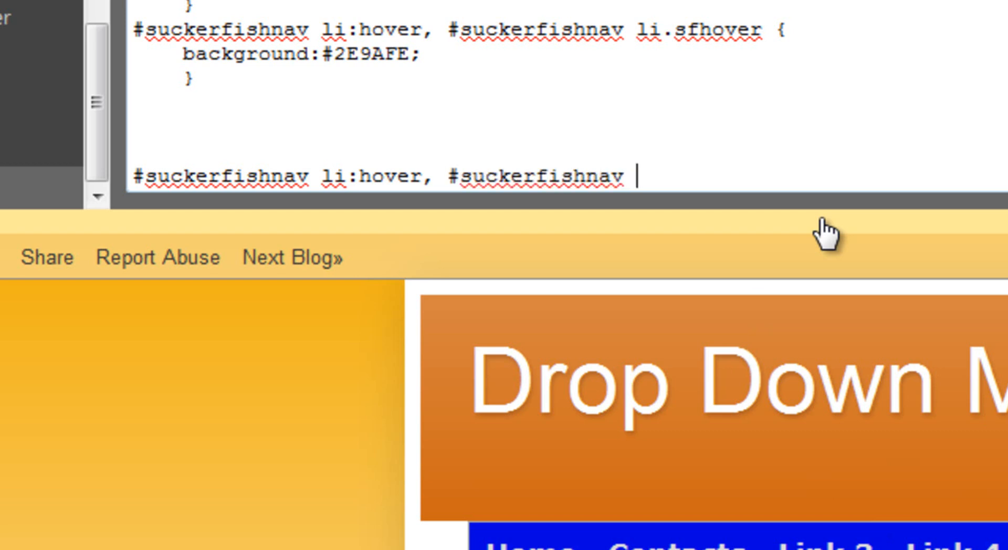
text(li.hover {)
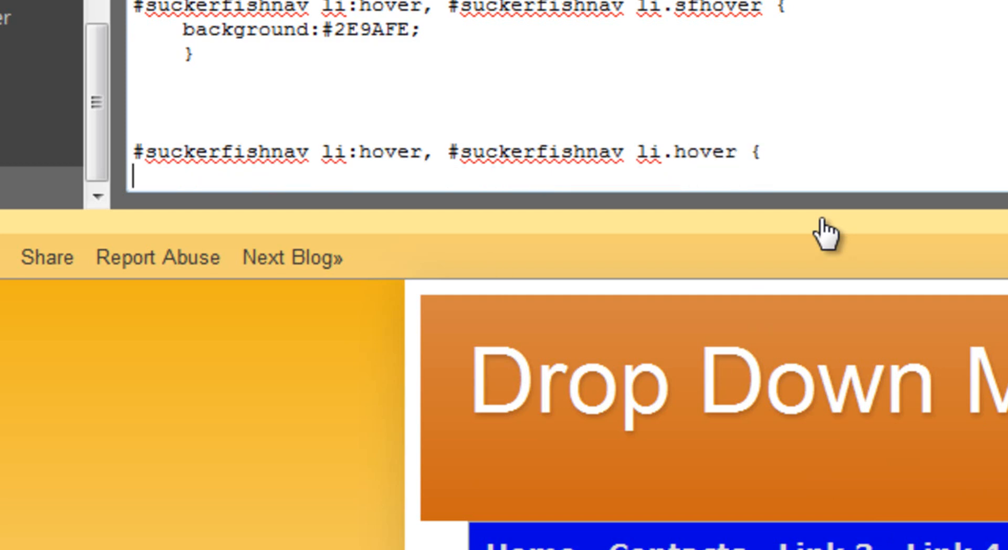
text(pos)
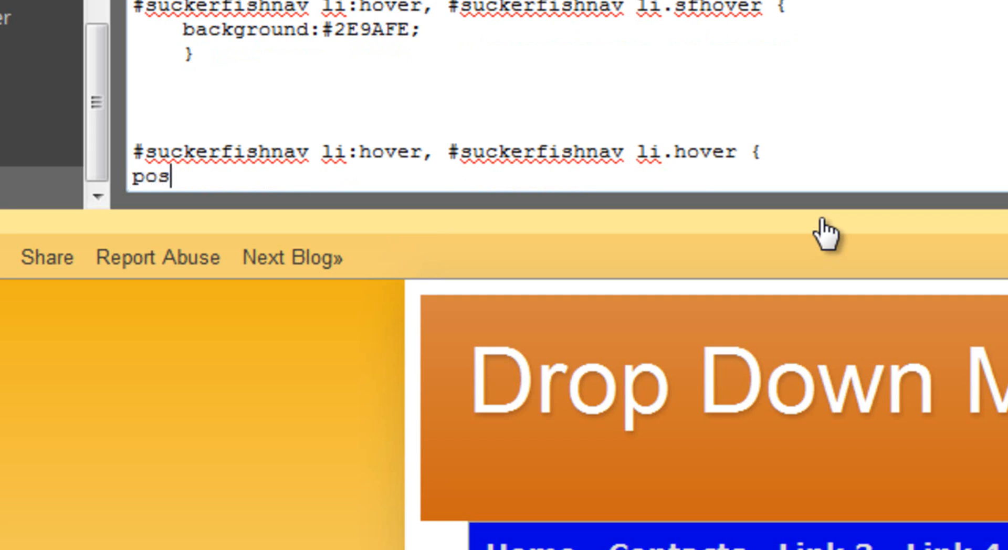
text(ition:)
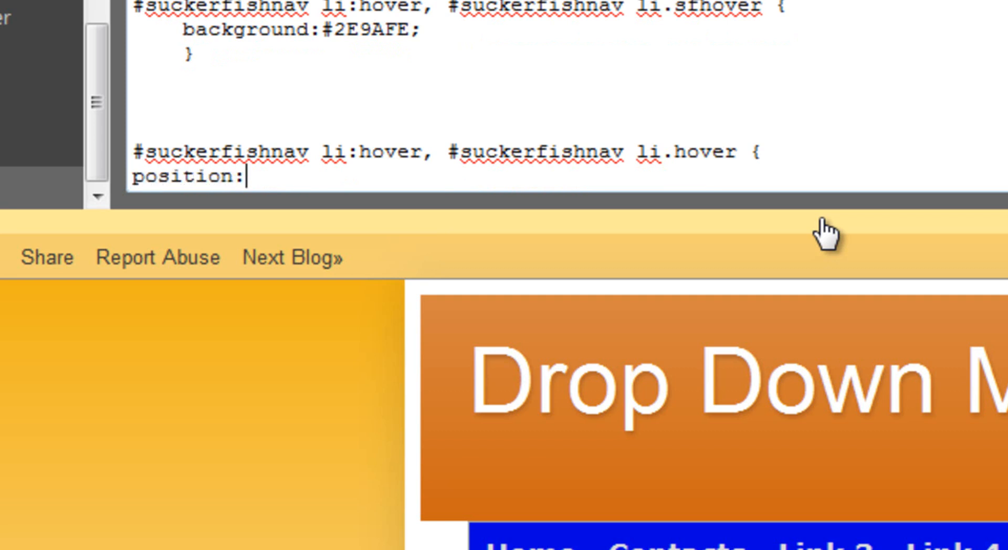
text(static)
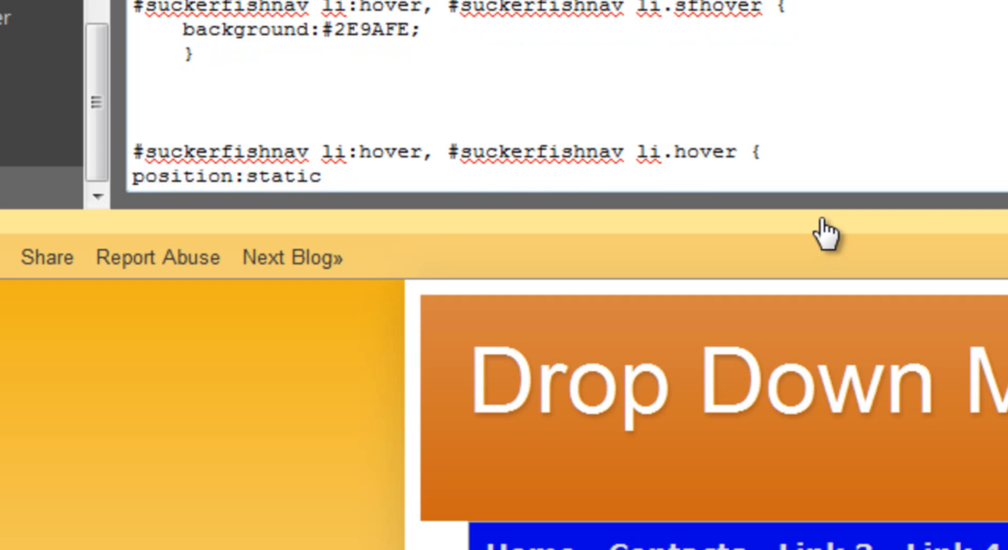
text(;)
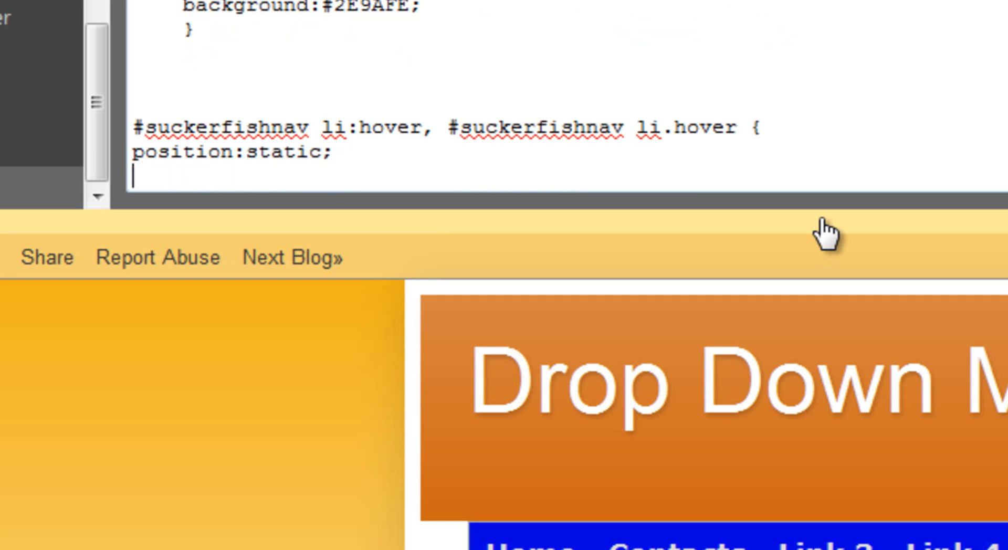
text(})
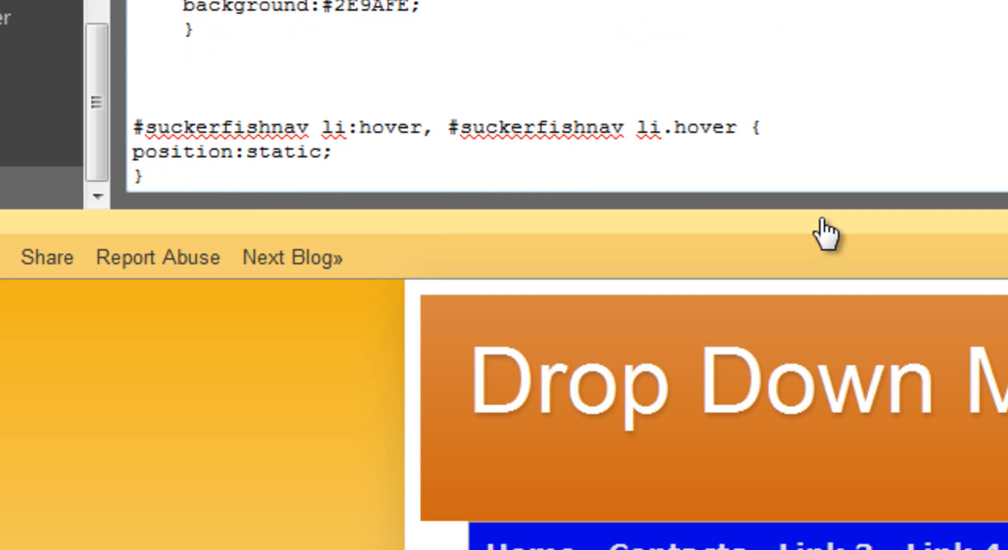
drag(273, 127, 139, 178)
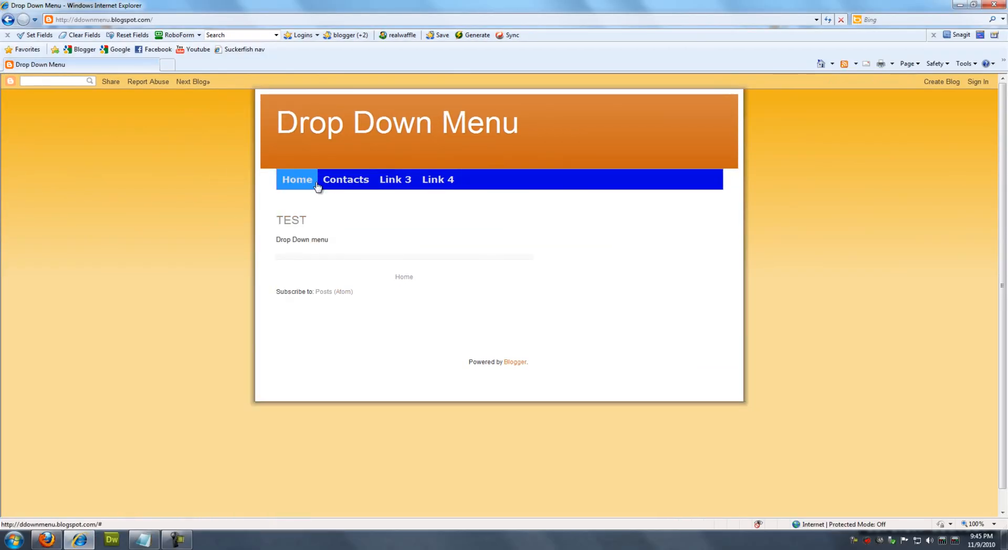
mouse_move(395, 180)
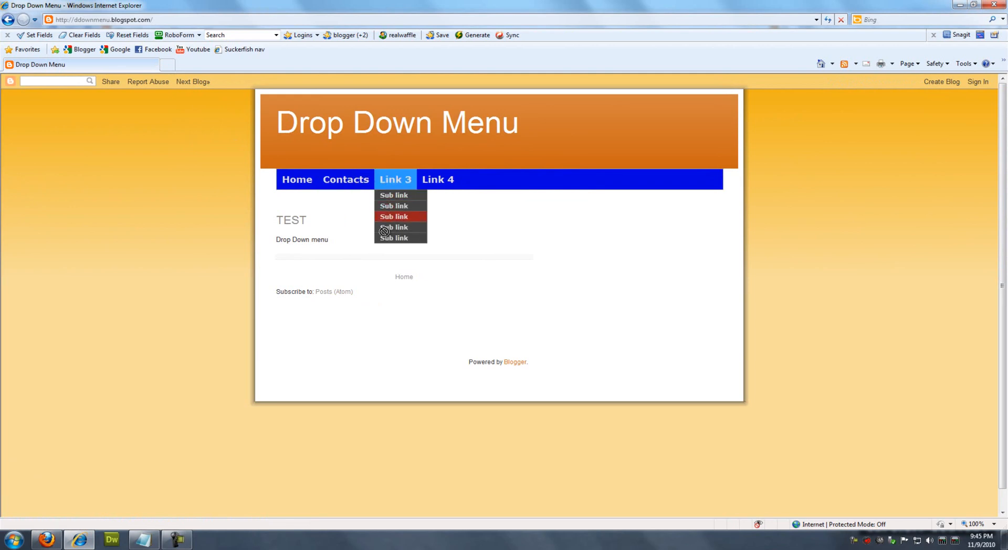
Check on the live blog that Link 3 now drops down its sub links.
right_click(384, 230)
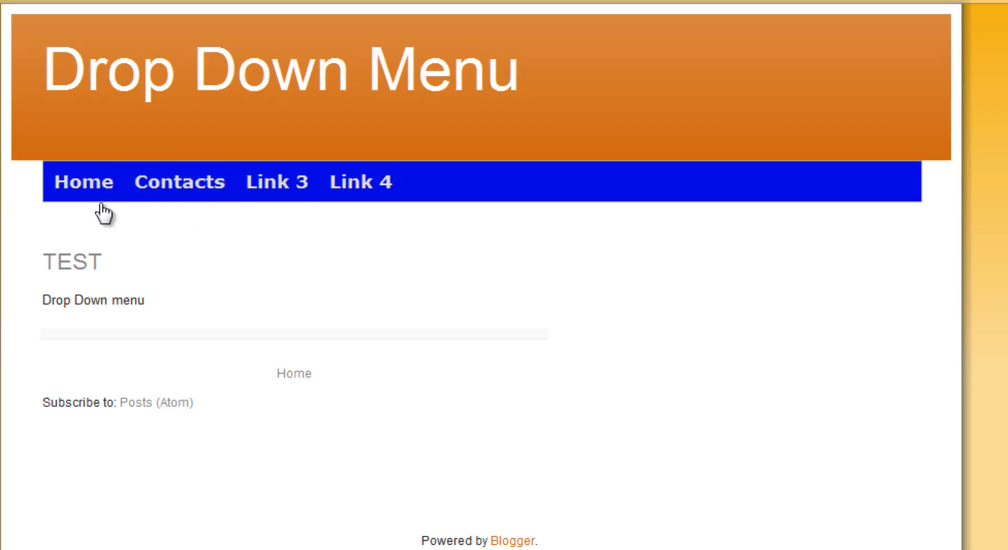
mouse_move(179, 181)
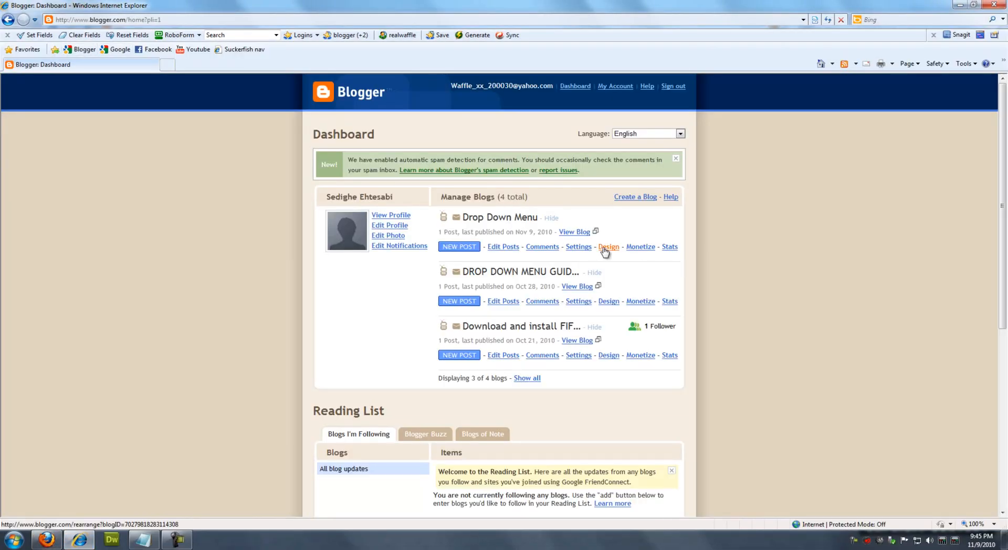
Append <br><br><br> after the menu code in the HTML/JavaScript gadget and save it.
click(608, 247)
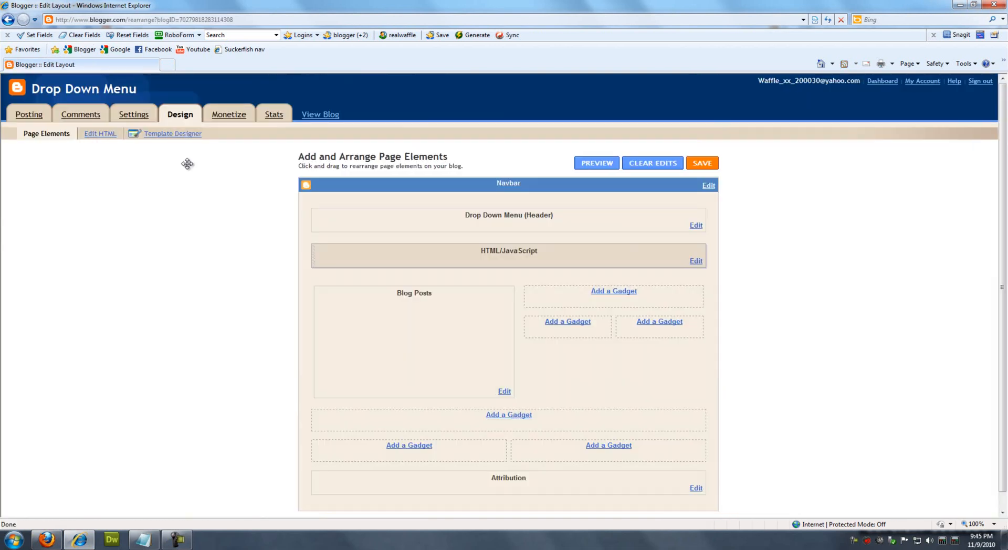
click(695, 261)
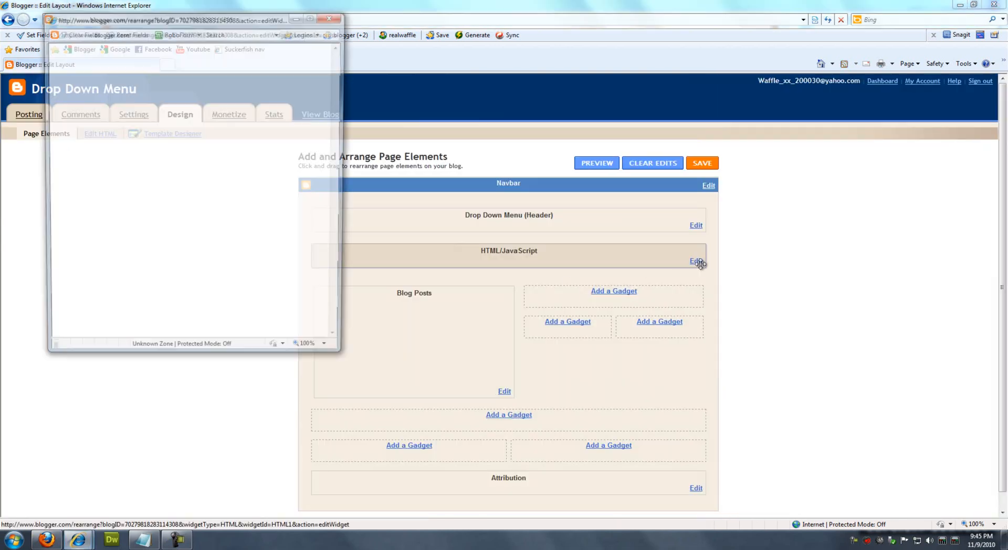
click(696, 262)
text(<)
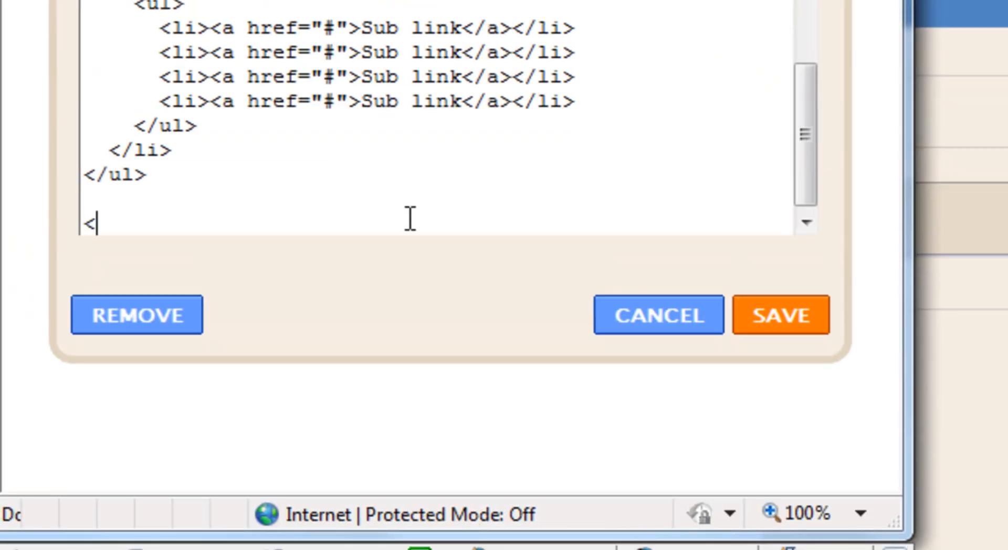
text(br>)
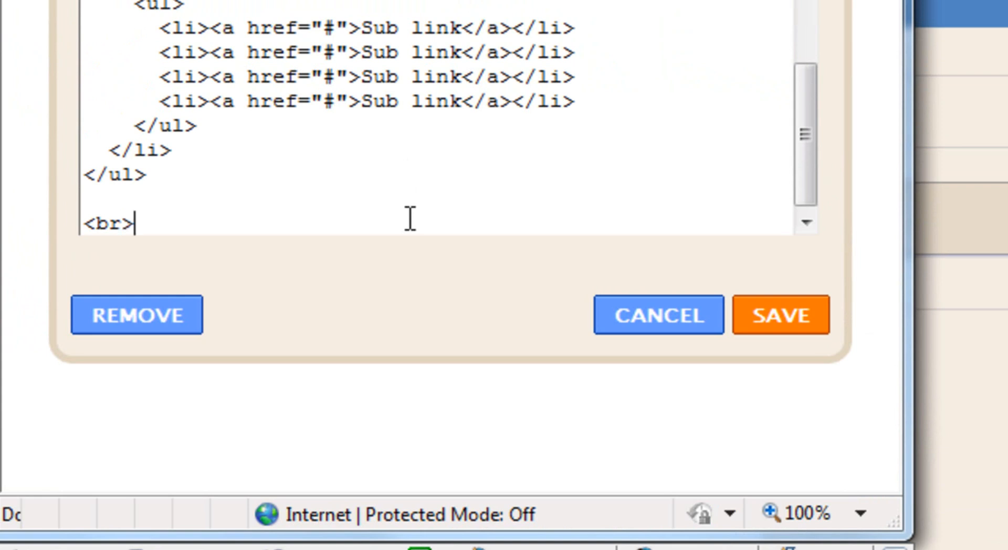
text(<b)
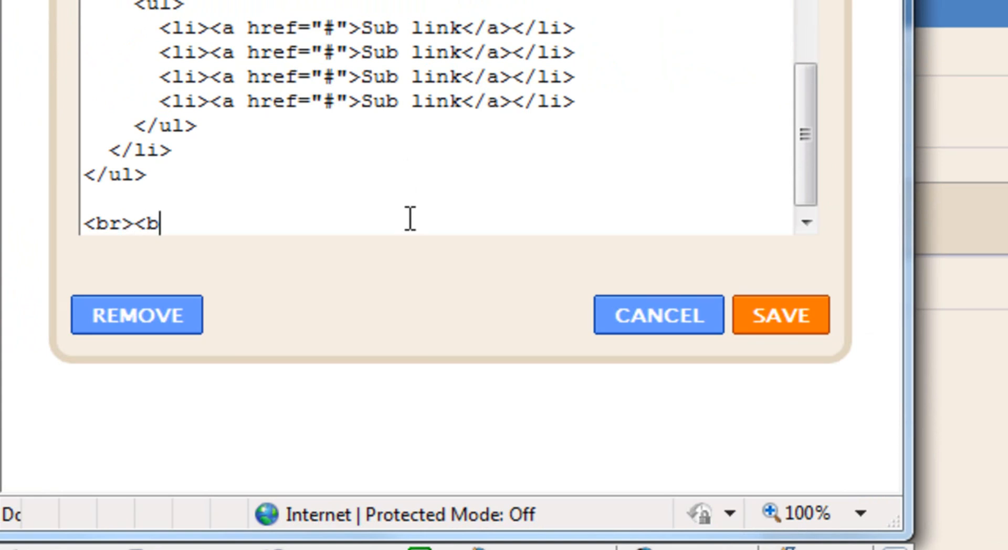
text(r>)
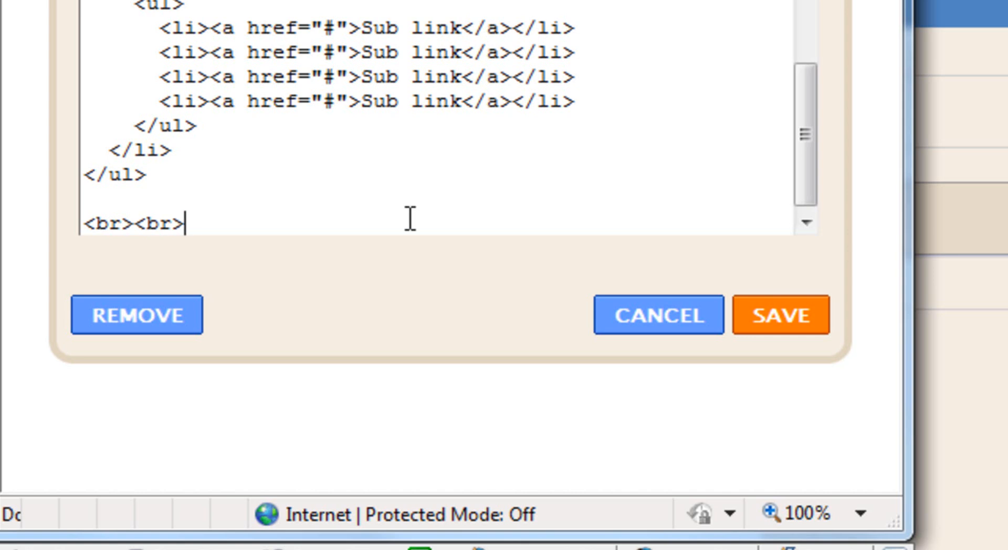
text(<br>)
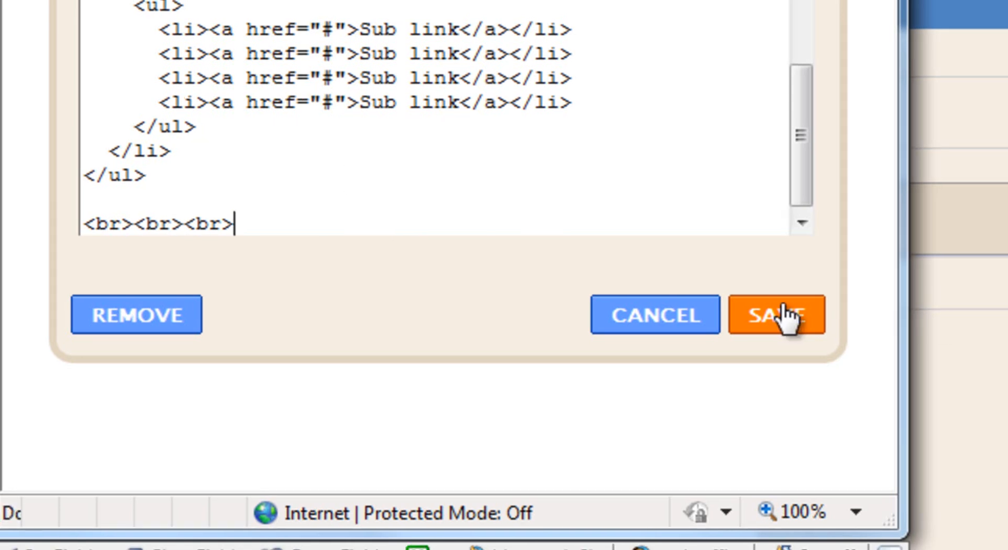
click(777, 315)
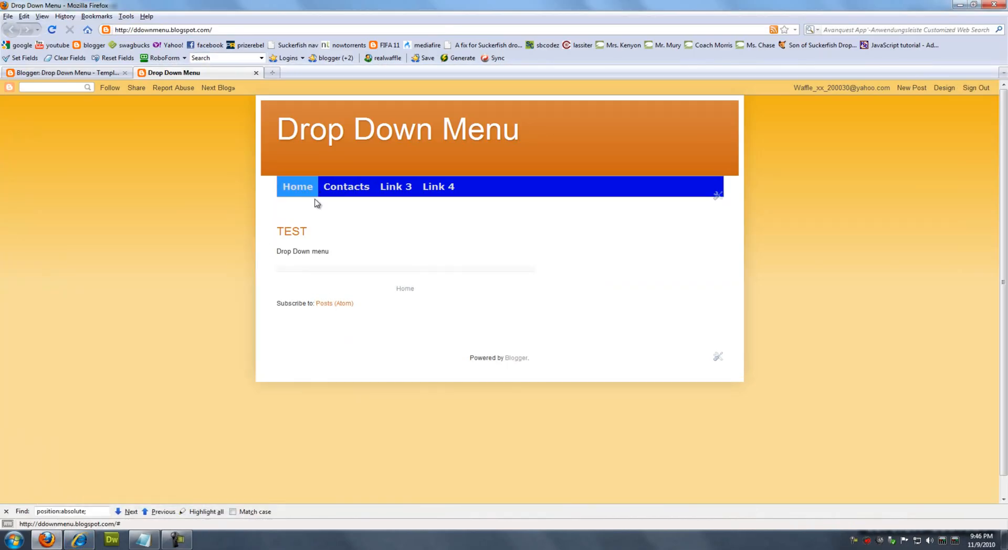
mouse_move(346, 186)
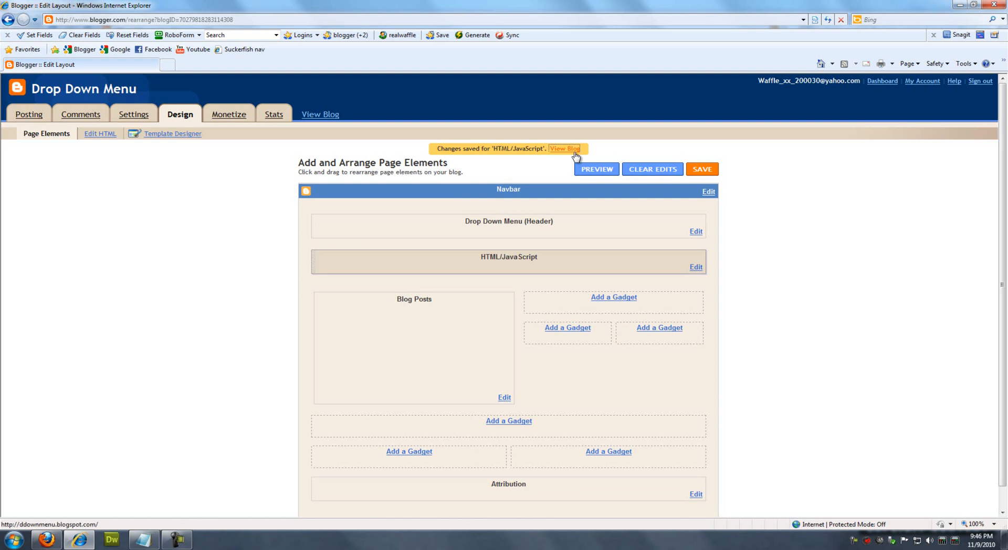
View the live blog, close it, and reopen the HTML/JavaScript gadget for editing.
click(564, 148)
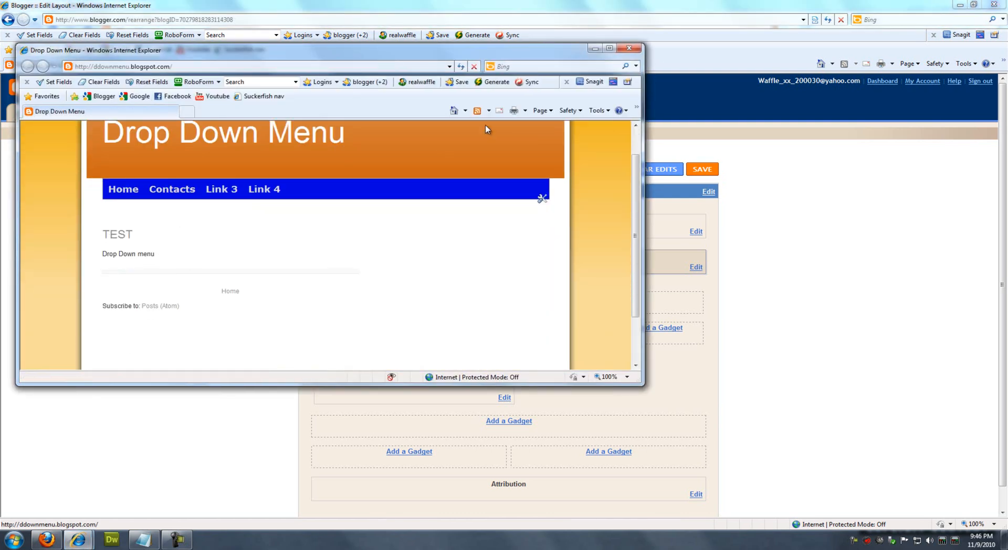
click(628, 47)
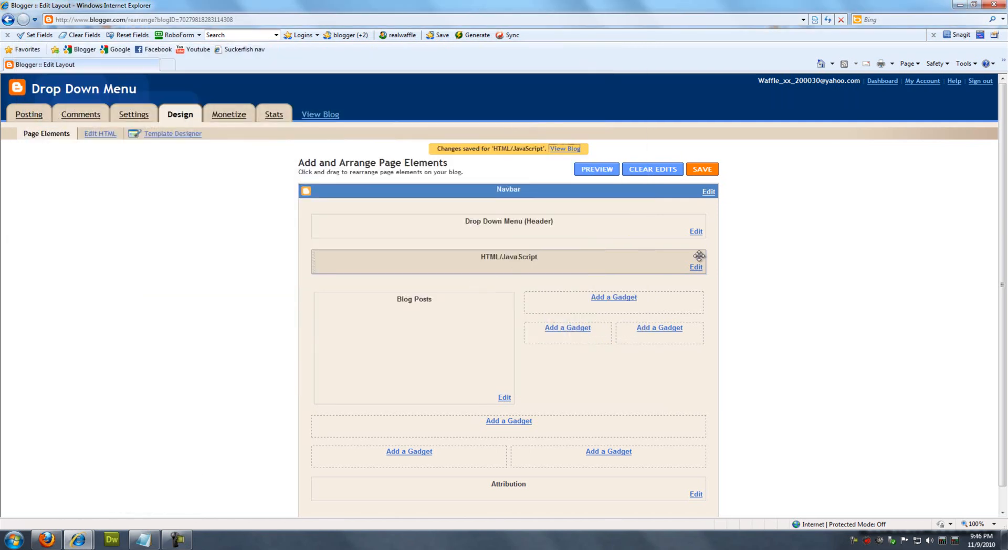
click(696, 266)
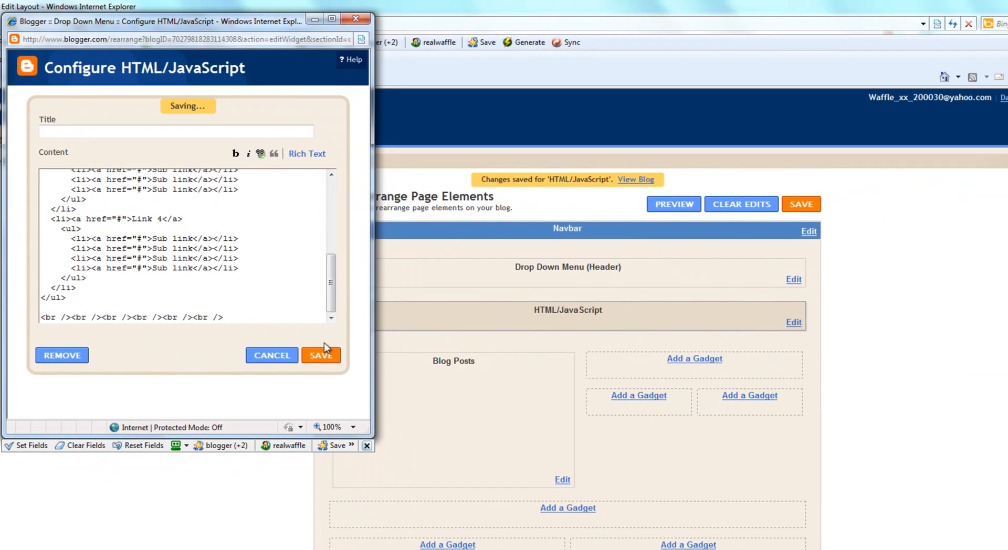
Save the gadget now holding six line breaks below the menu code.
click(321, 355)
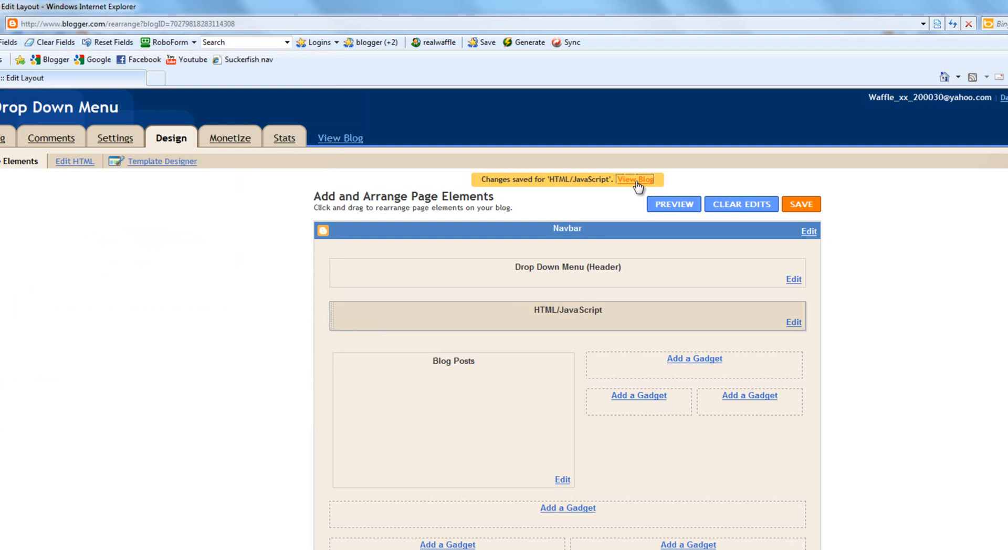
View the live blog to confirm the extra space below the menu bar.
click(637, 180)
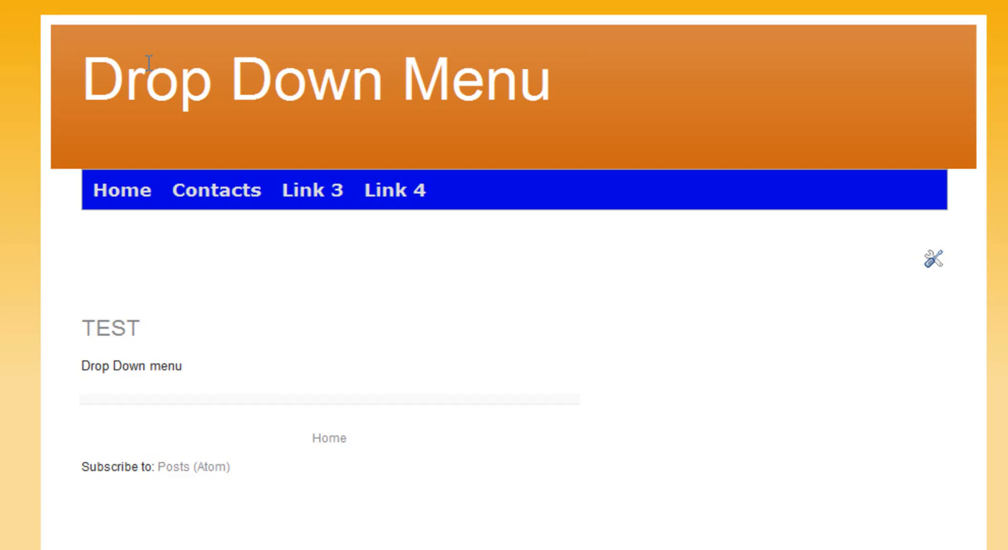
mouse_move(216, 190)
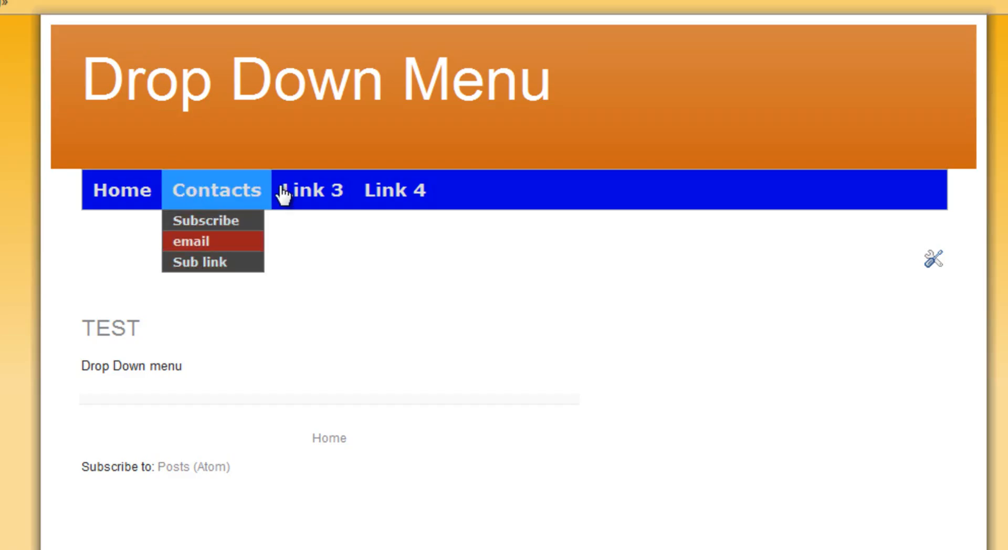
mouse_move(313, 190)
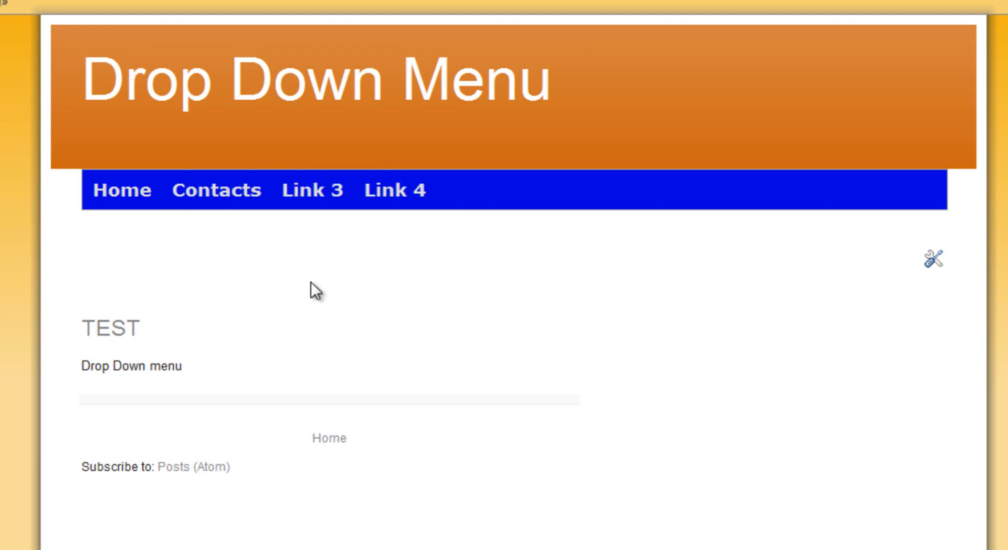
mouse_move(311, 191)
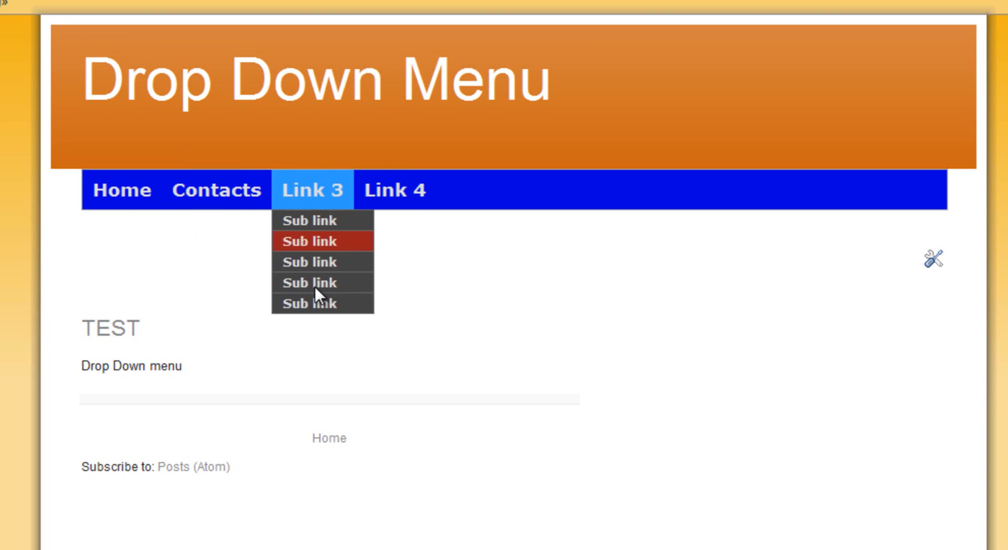
mouse_move(340, 169)
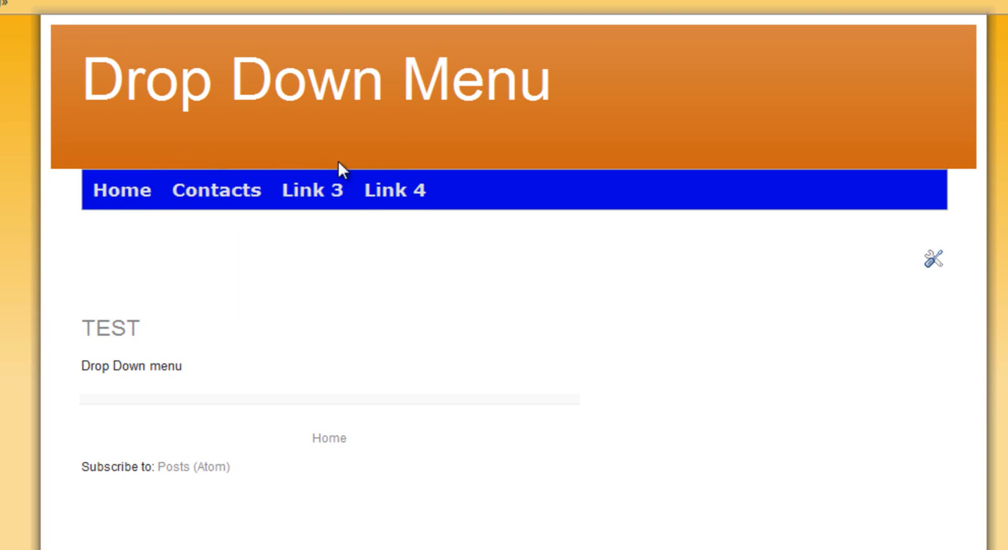
mouse_move(147, 204)
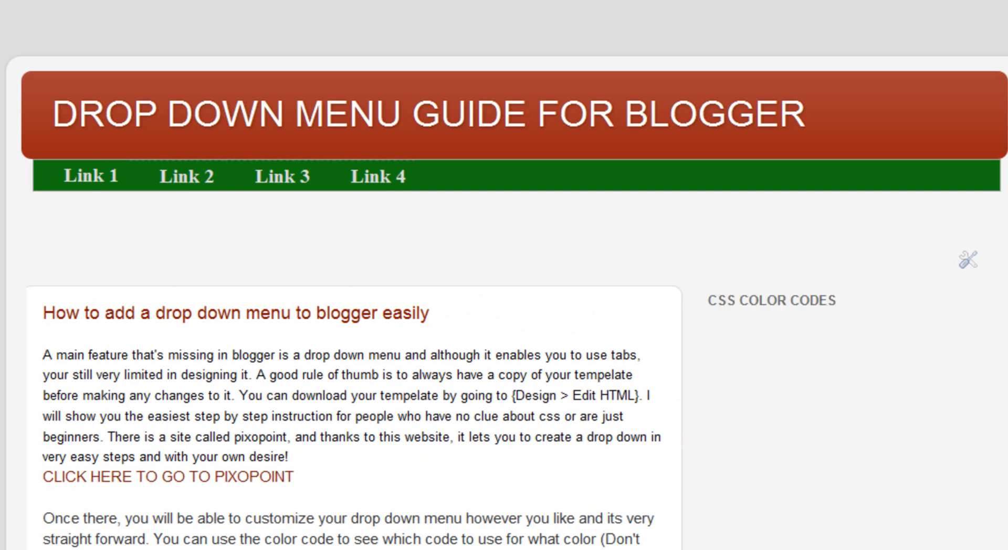
Scroll through the Drop Down Menu Guide for Blogger tutorial post.
scroll(down, 3)
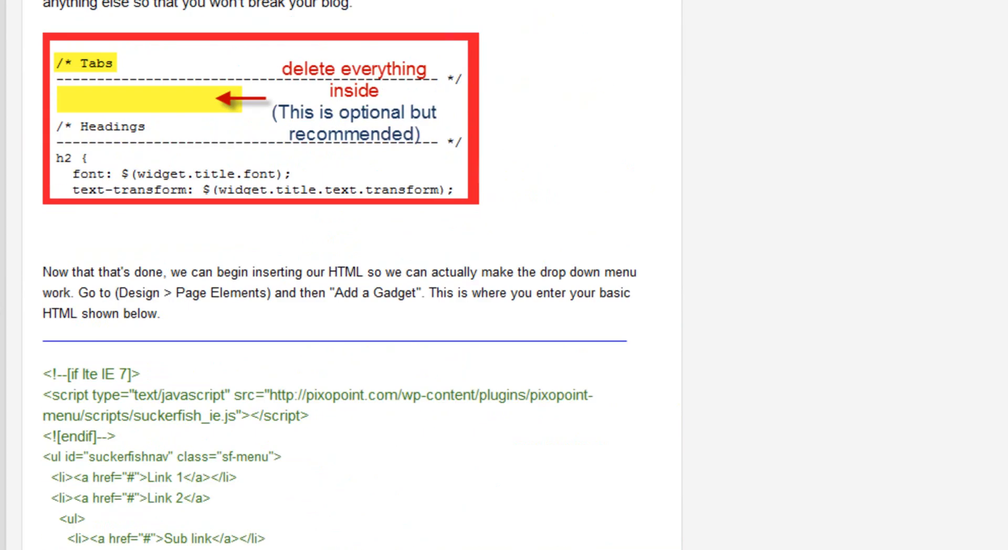
scroll(down, 3)
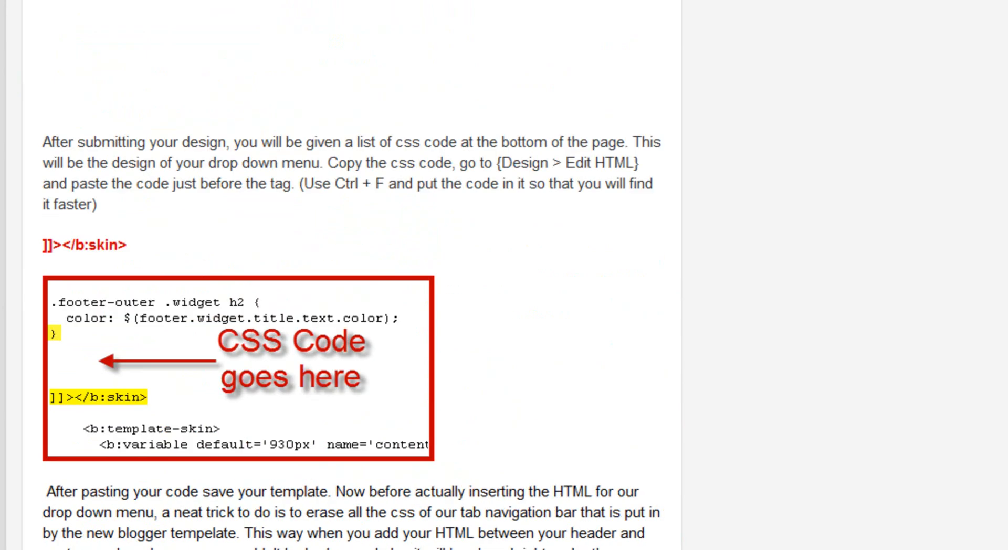
scroll(up, 3)
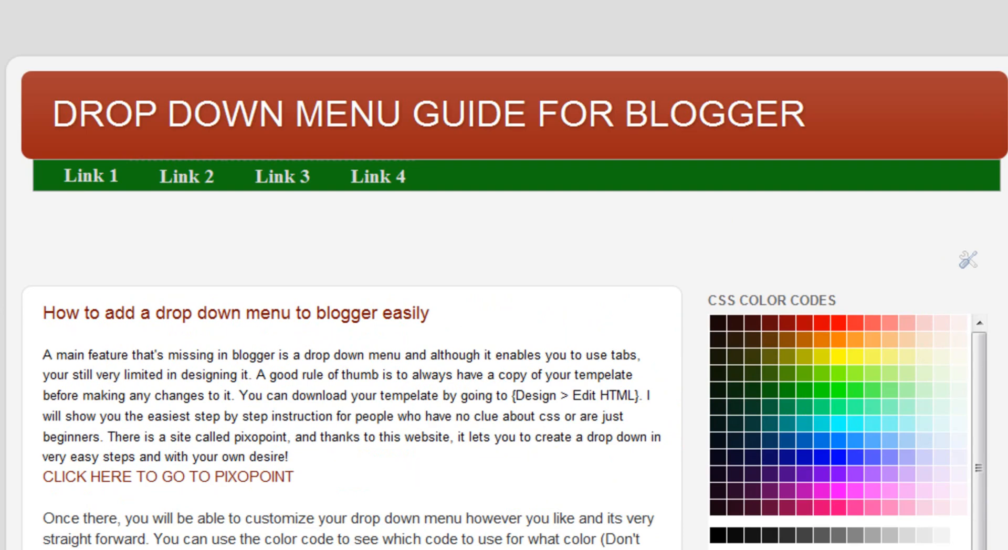